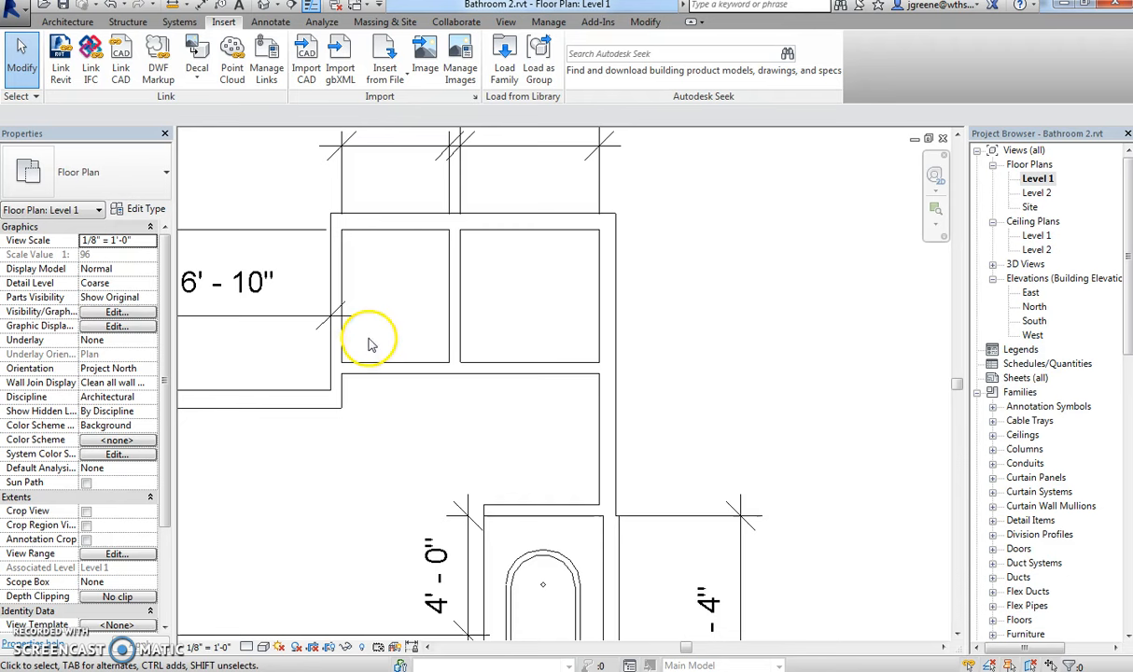
{"action": "mouse_move", "coordinate": [527, 274]}
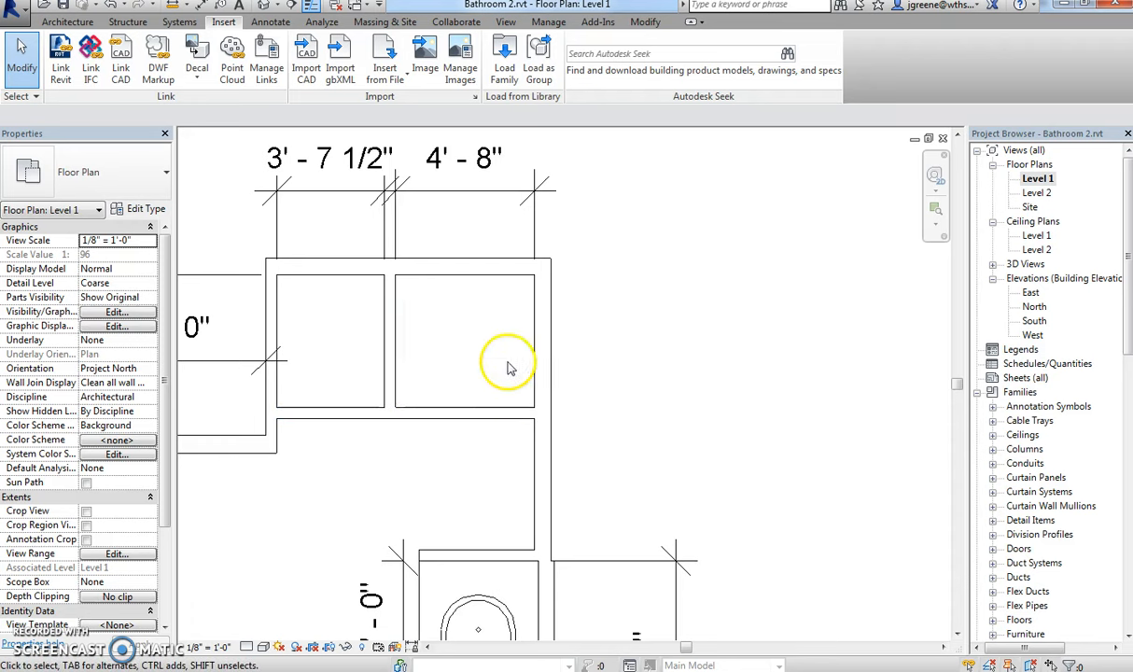
{"action": "mouse_move", "coordinate": [457, 327]}
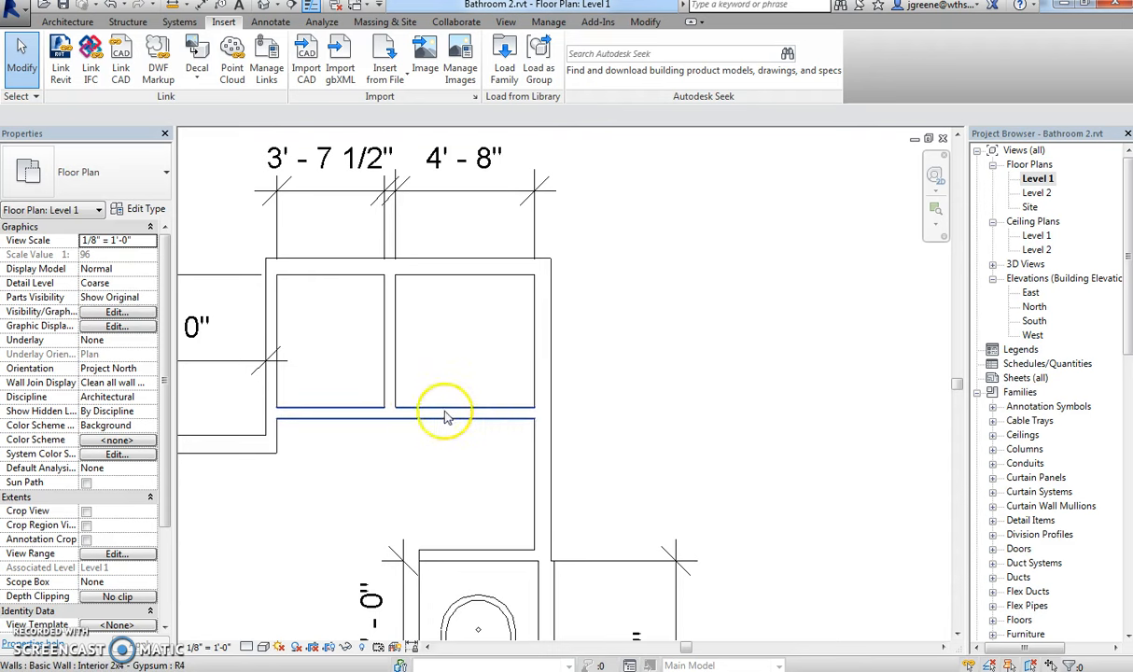
{"action": "mouse_move", "coordinate": [457, 418]}
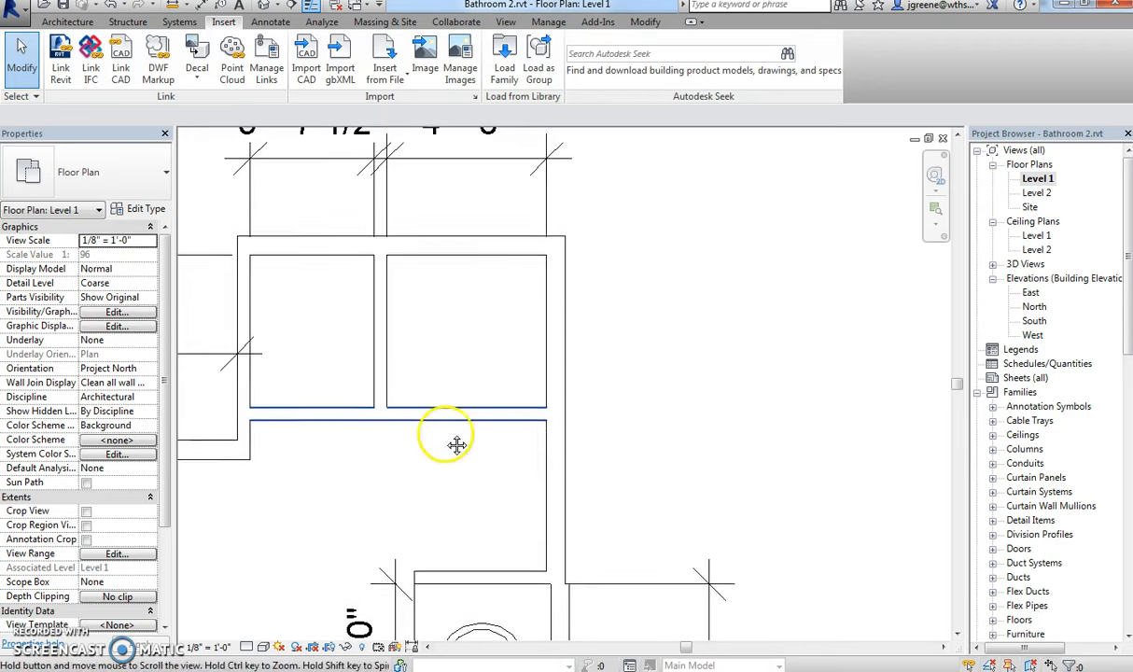
Delete the horizontal Interior 2x4 Gypsum wall below the shower room on Level 1.
{"action": "left_click", "coordinate": [438, 436]}
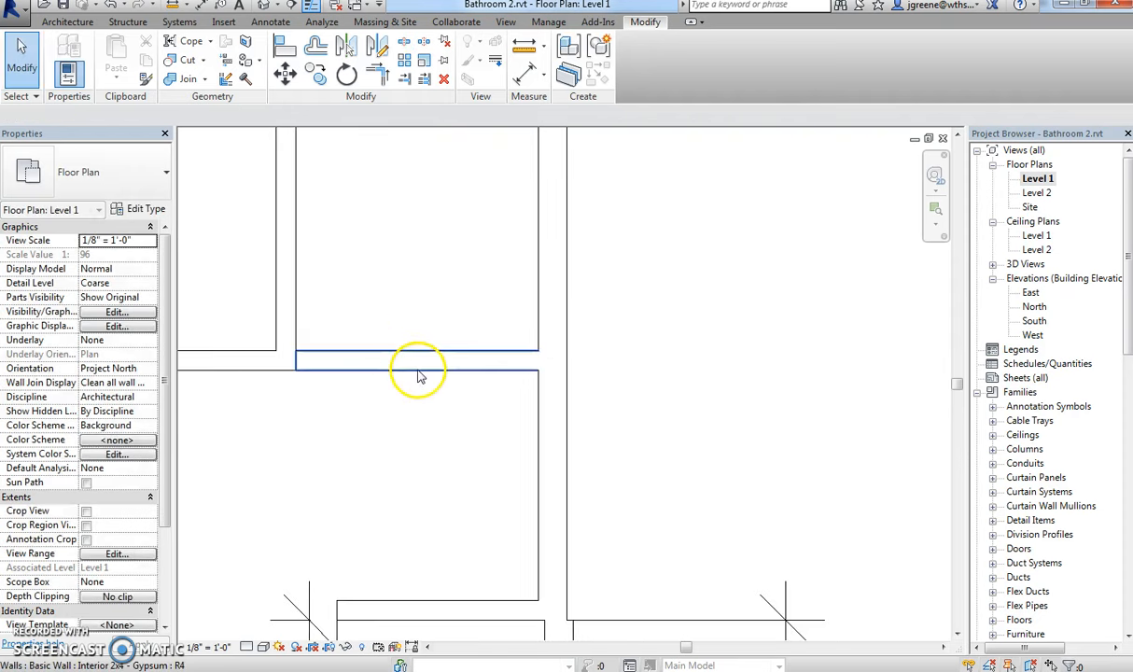
{"action": "left_click", "coordinate": [417, 361]}
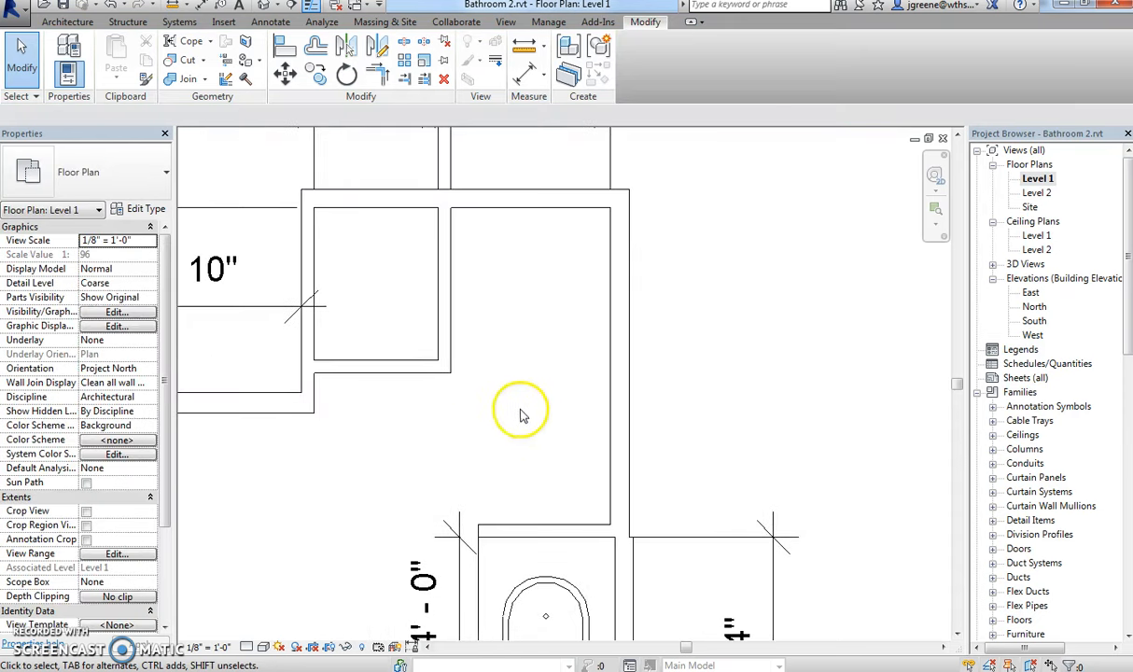
{"action": "mouse_move", "coordinate": [594, 373]}
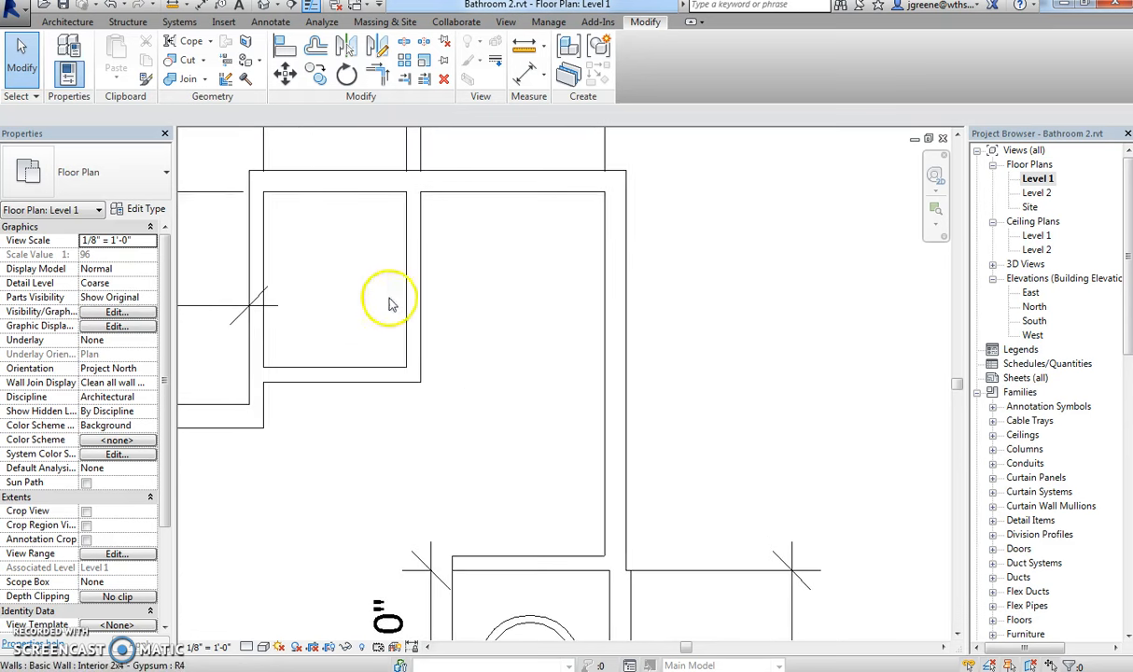
Draw a Curtain Wall 1 with 9' 0" unconnected height across the shower opening.
{"action": "left_click", "coordinate": [625, 373]}
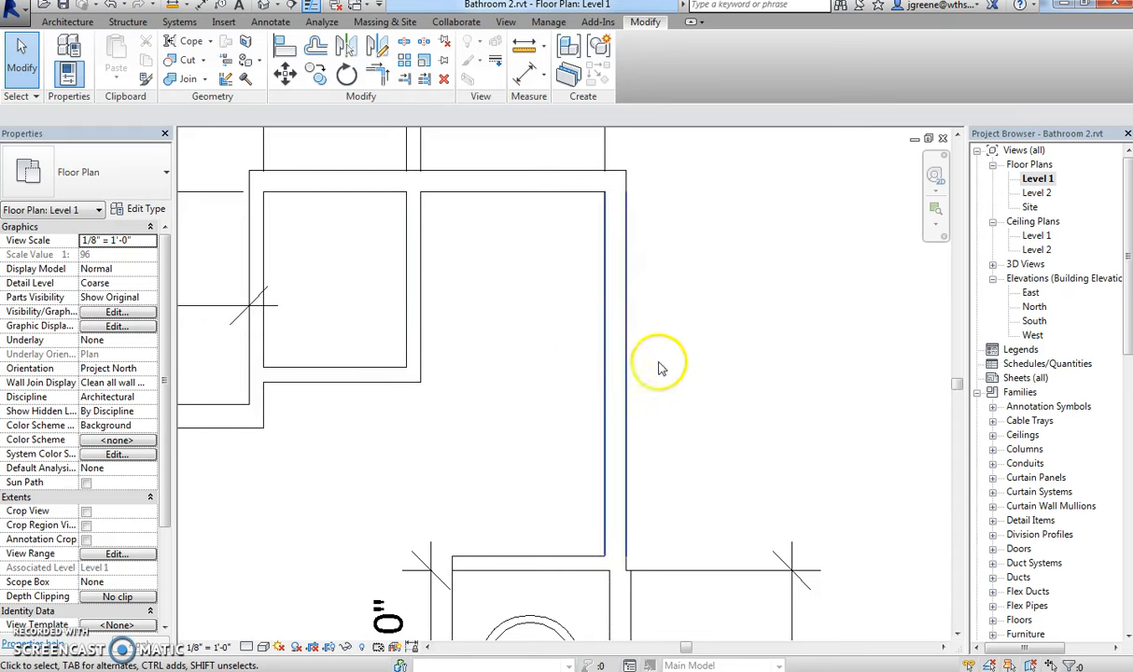
{"action": "left_click", "coordinate": [66, 21]}
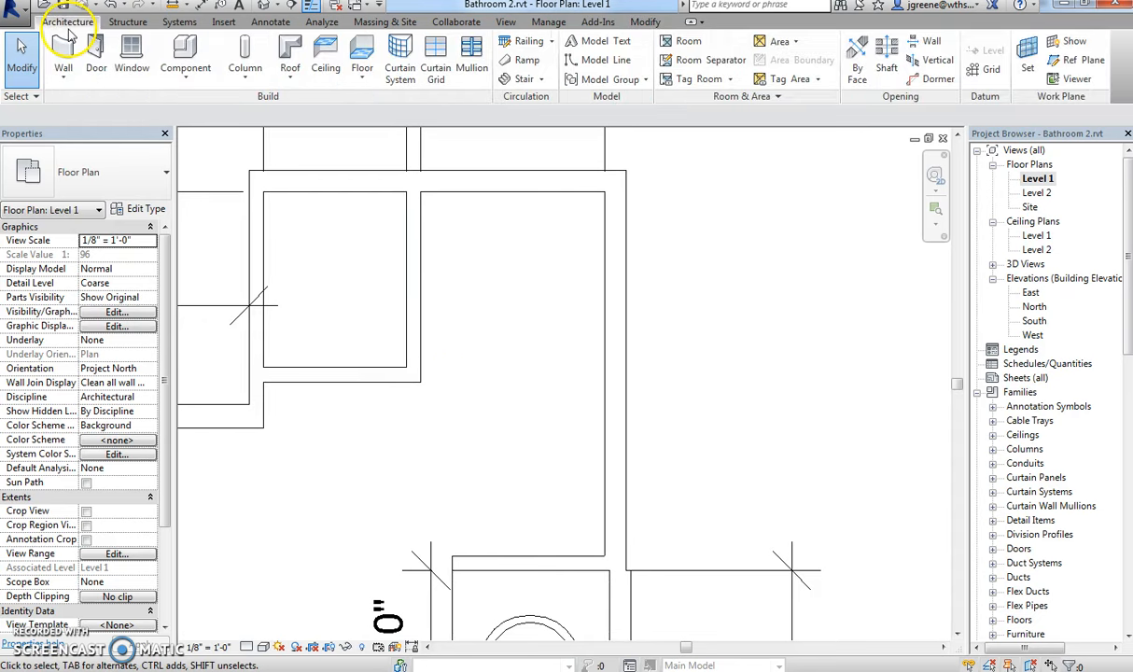
{"action": "left_click", "coordinate": [62, 67]}
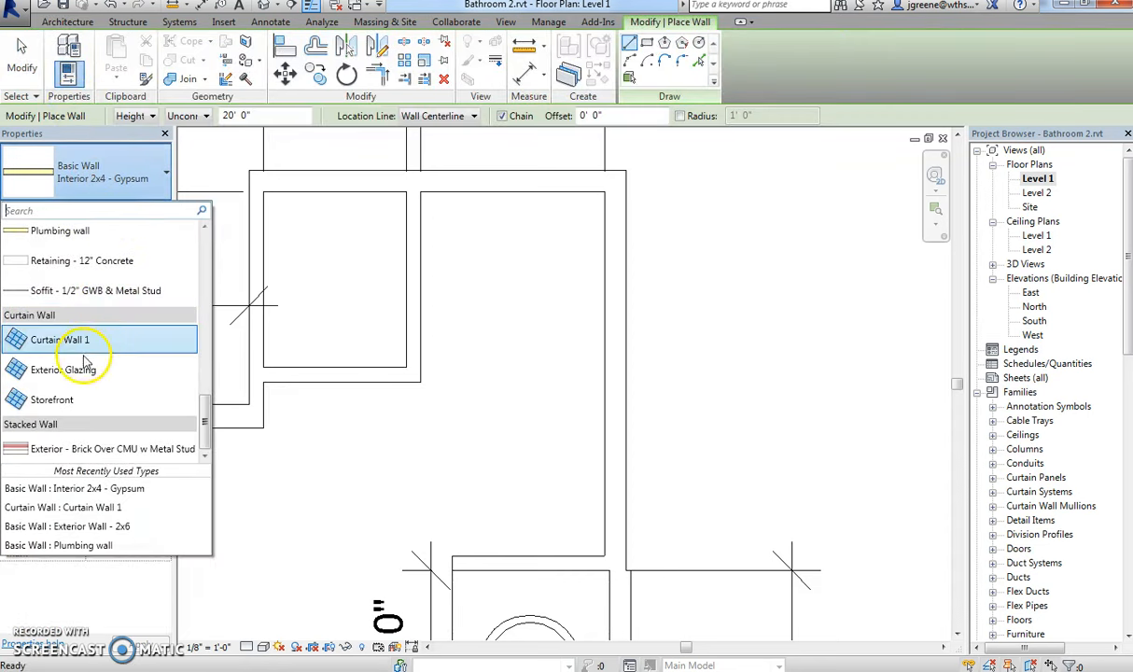
{"action": "mouse_move", "coordinate": [84, 339]}
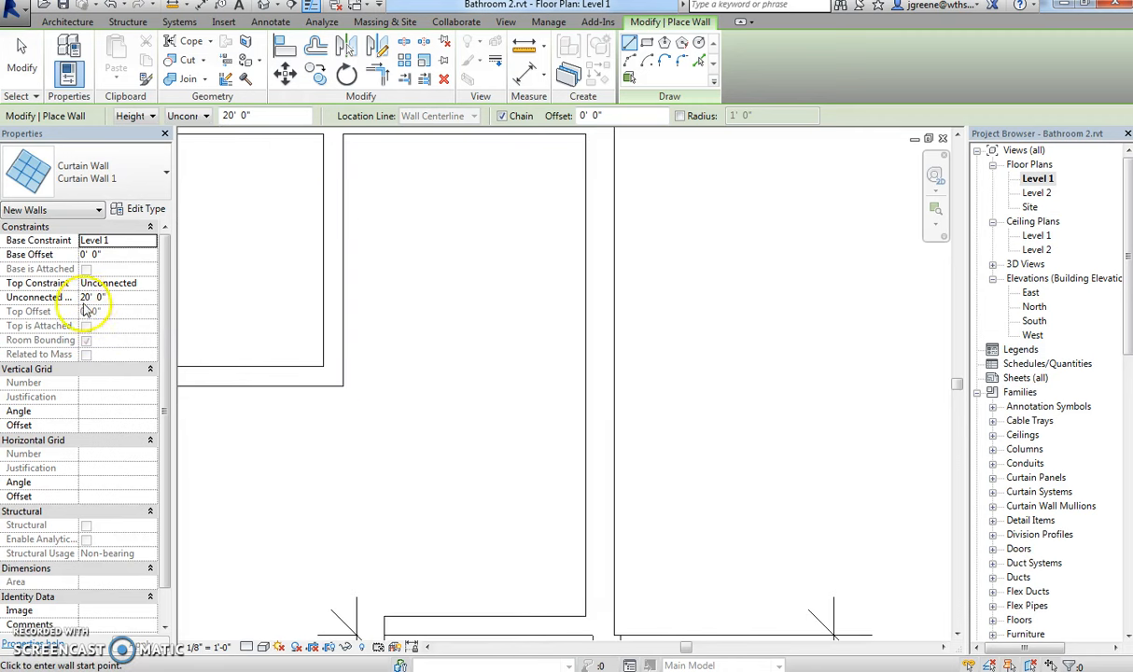
{"action": "left_click", "coordinate": [118, 296]}
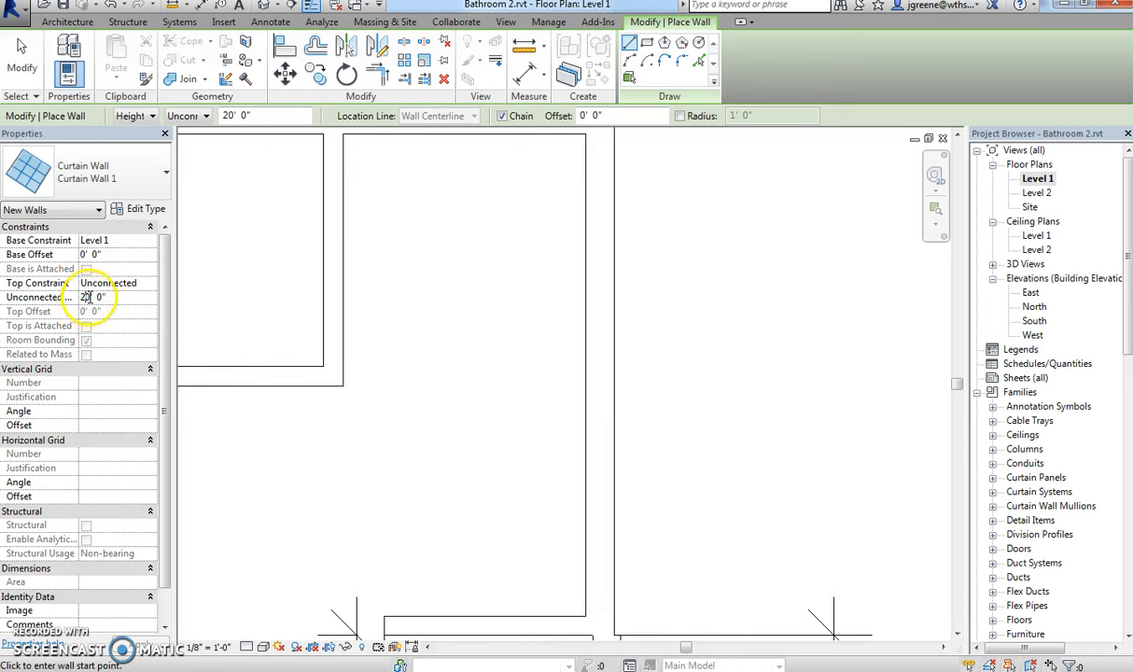
{"action": "type", "text": "9' 0\""}
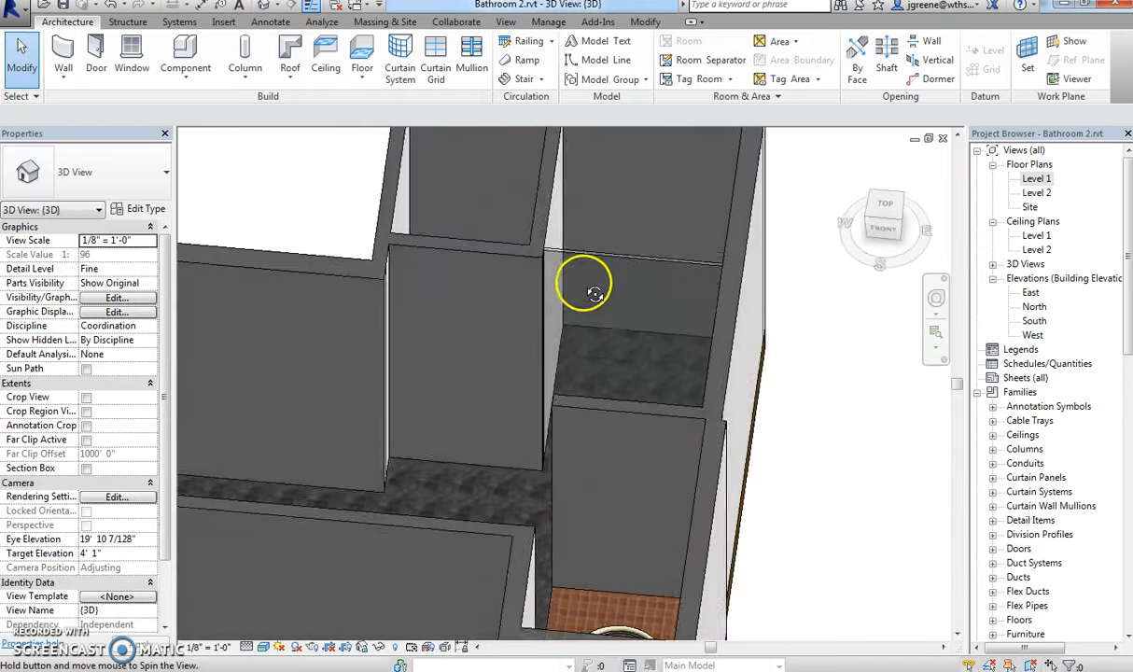
{"action": "left_click_drag", "start_coordinate": [594, 293], "coordinate": [576, 272]}
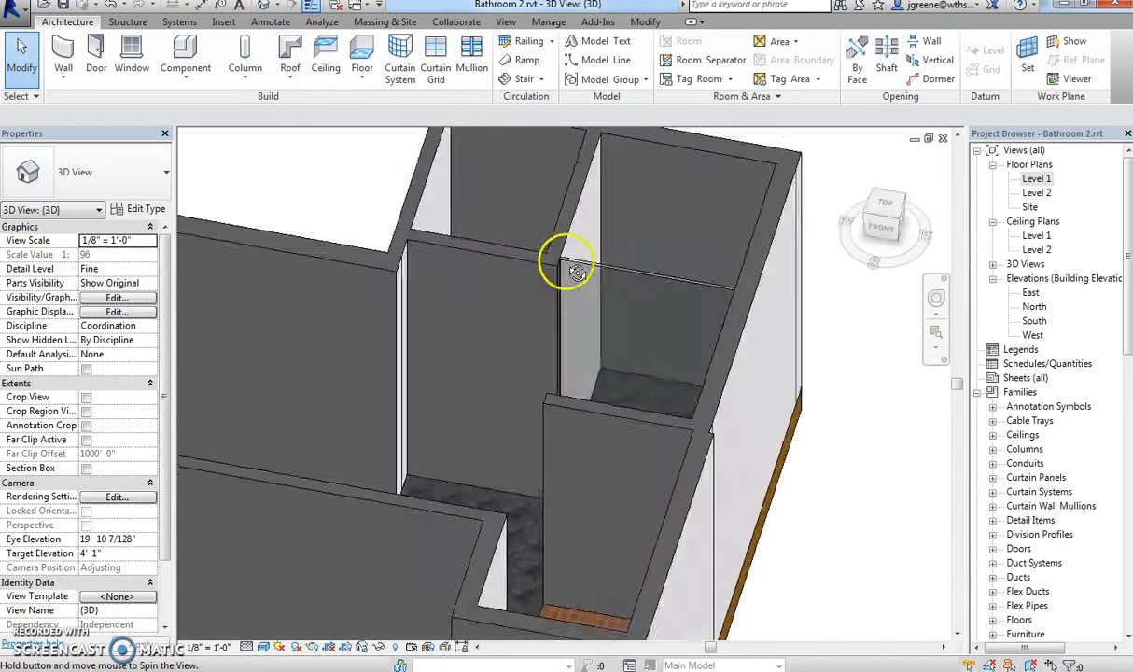
{"action": "left_click_drag", "start_coordinate": [574, 271], "coordinate": [592, 322]}
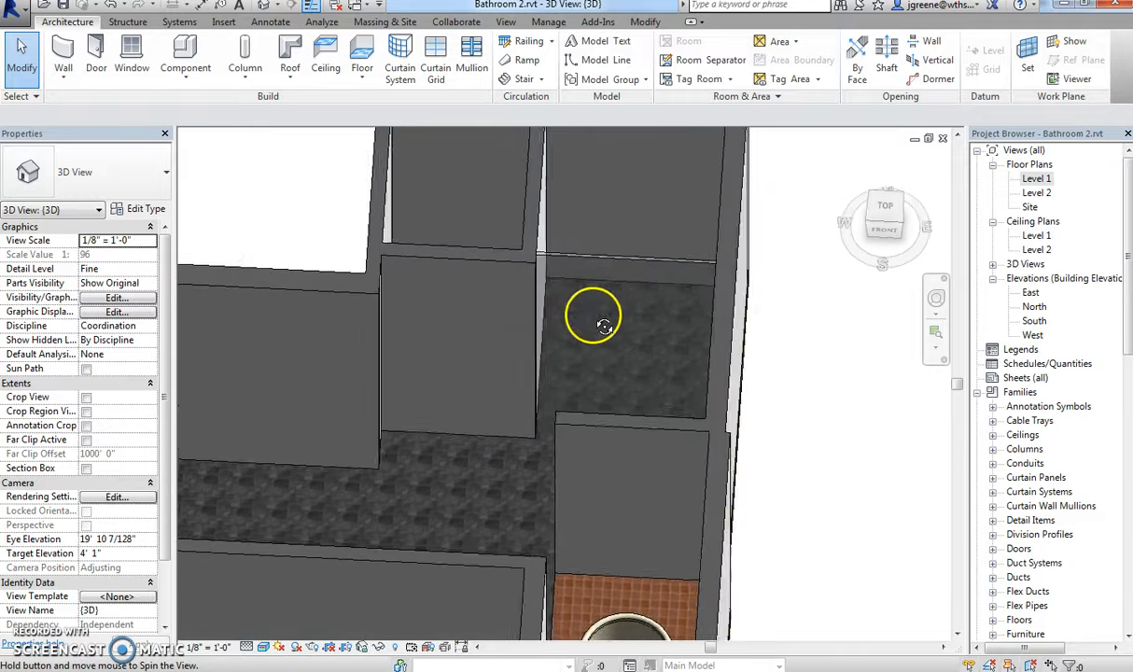
{"action": "left_click_drag", "start_coordinate": [594, 322], "coordinate": [620, 285]}
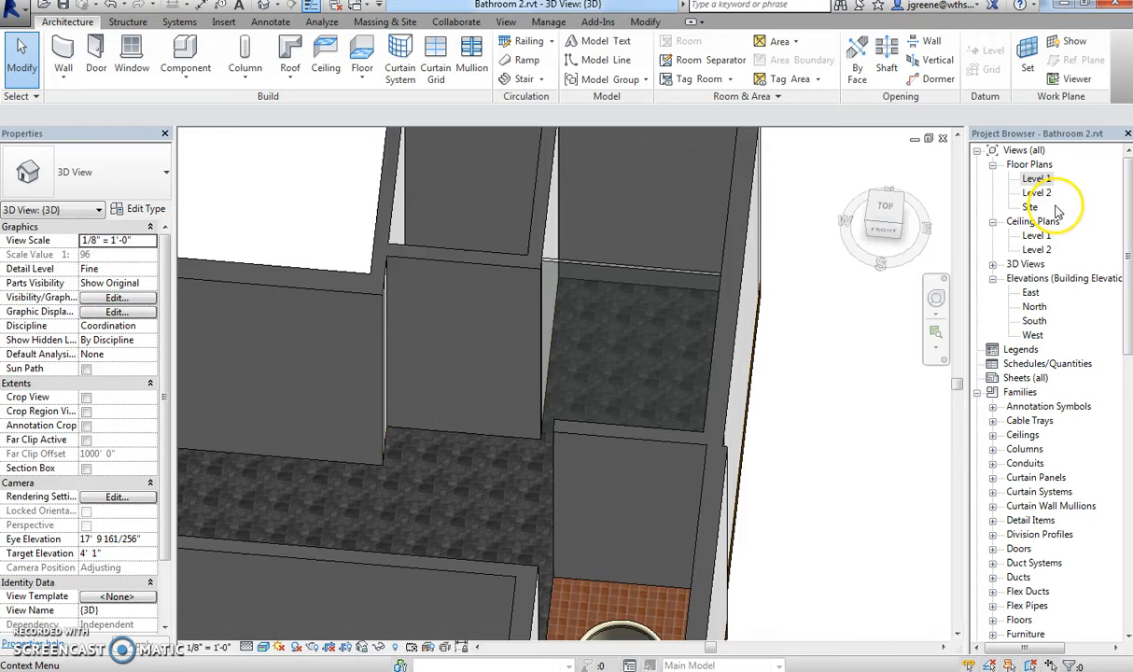
From Level 1, load Casework > Base Cabinets > Vanity Cabinet-Double Door & 4 Drawer without placing it.
{"action": "double_click", "coordinate": [1035, 177]}
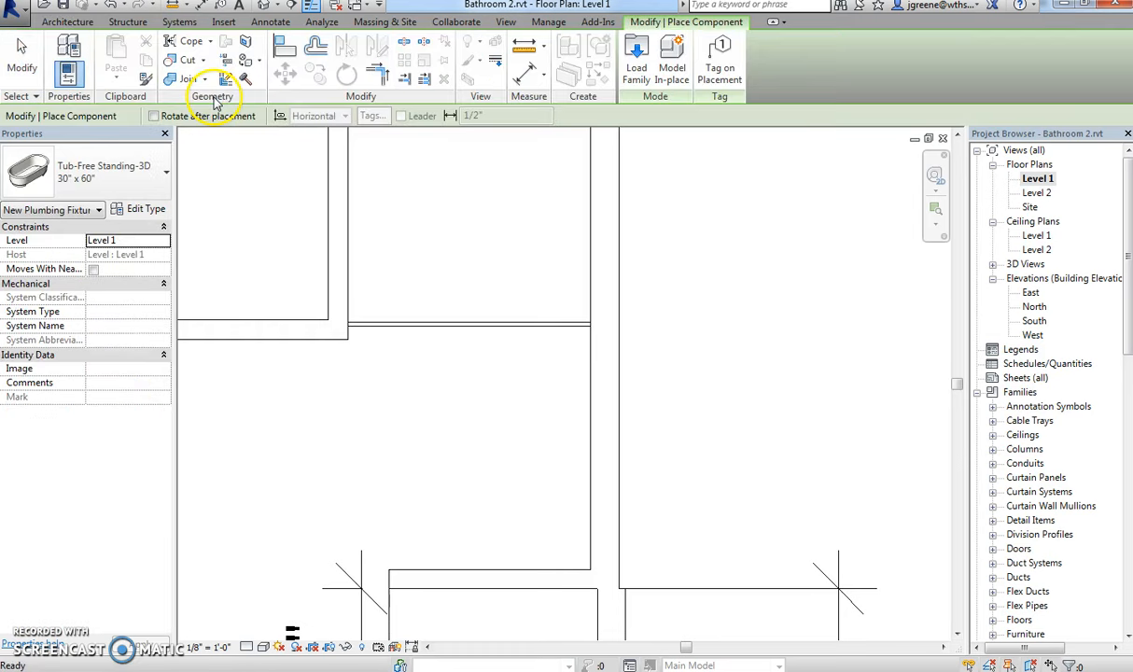
{"action": "left_click", "coordinate": [636, 51]}
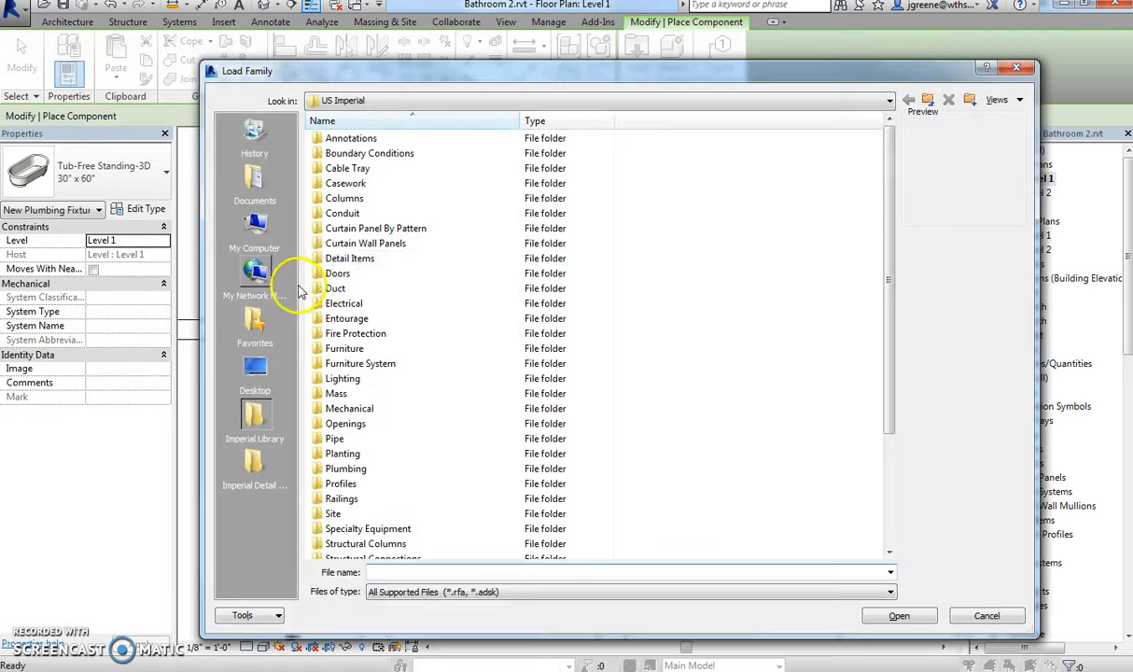
{"action": "double_click", "coordinate": [345, 183]}
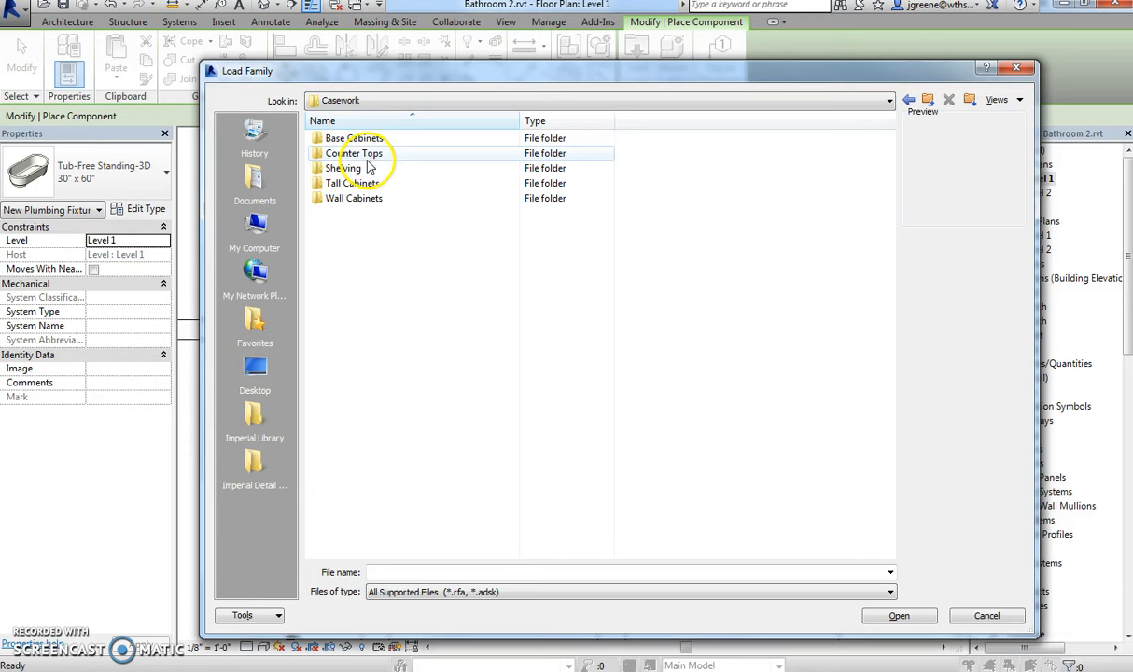
{"action": "double_click", "coordinate": [352, 137]}
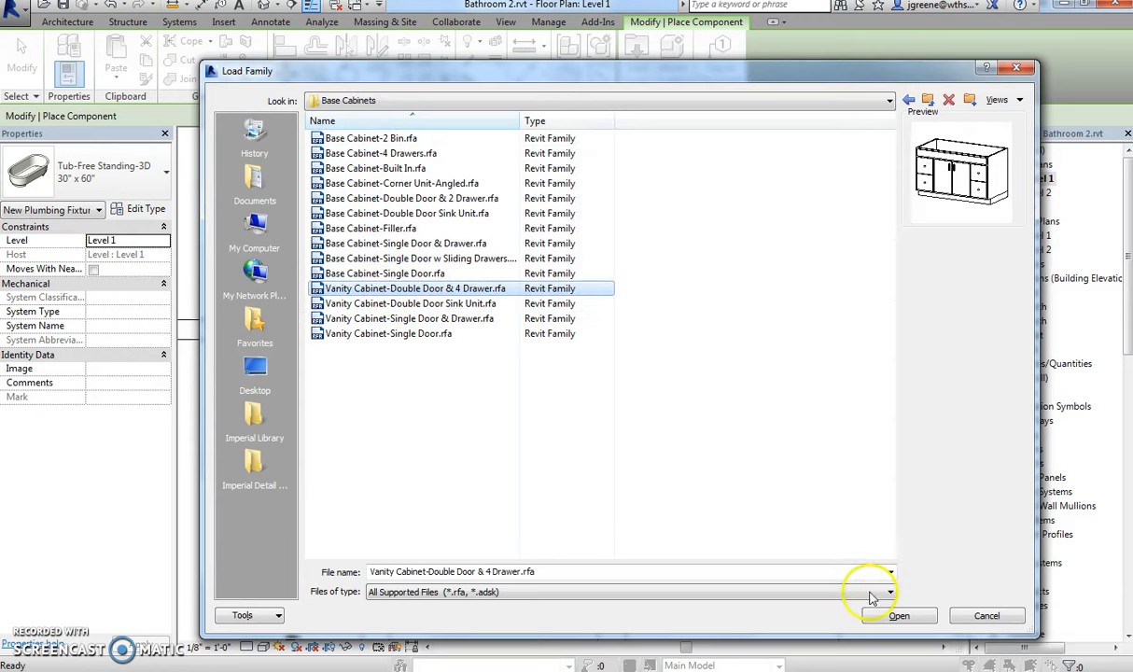
{"action": "left_click", "coordinate": [898, 614]}
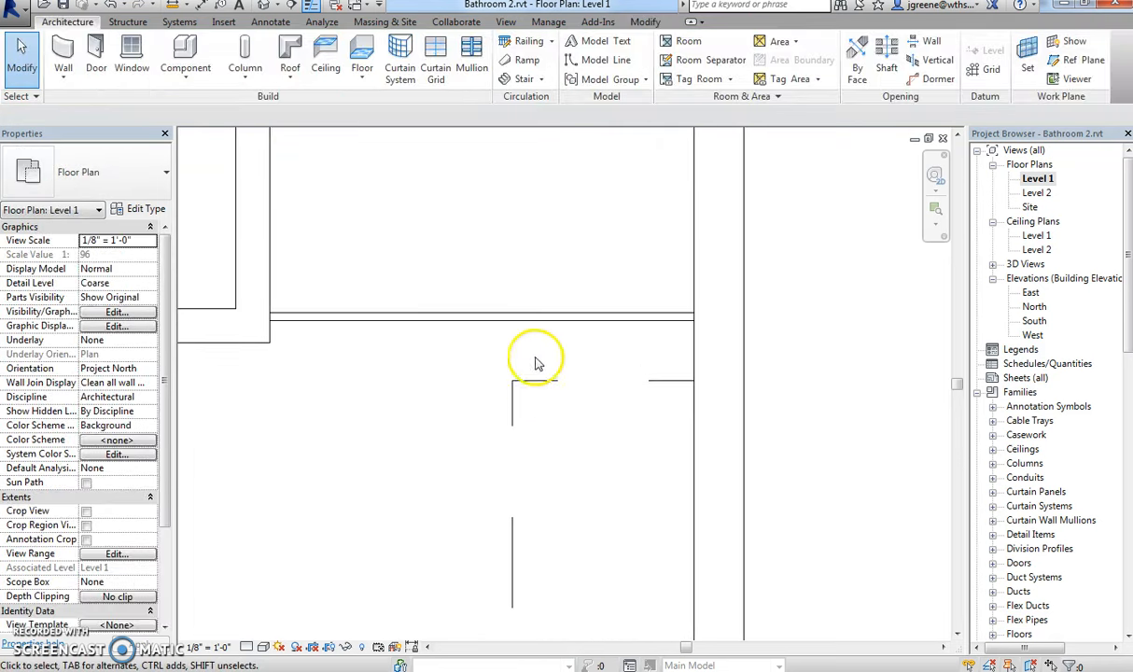
{"action": "left_click", "coordinate": [494, 322]}
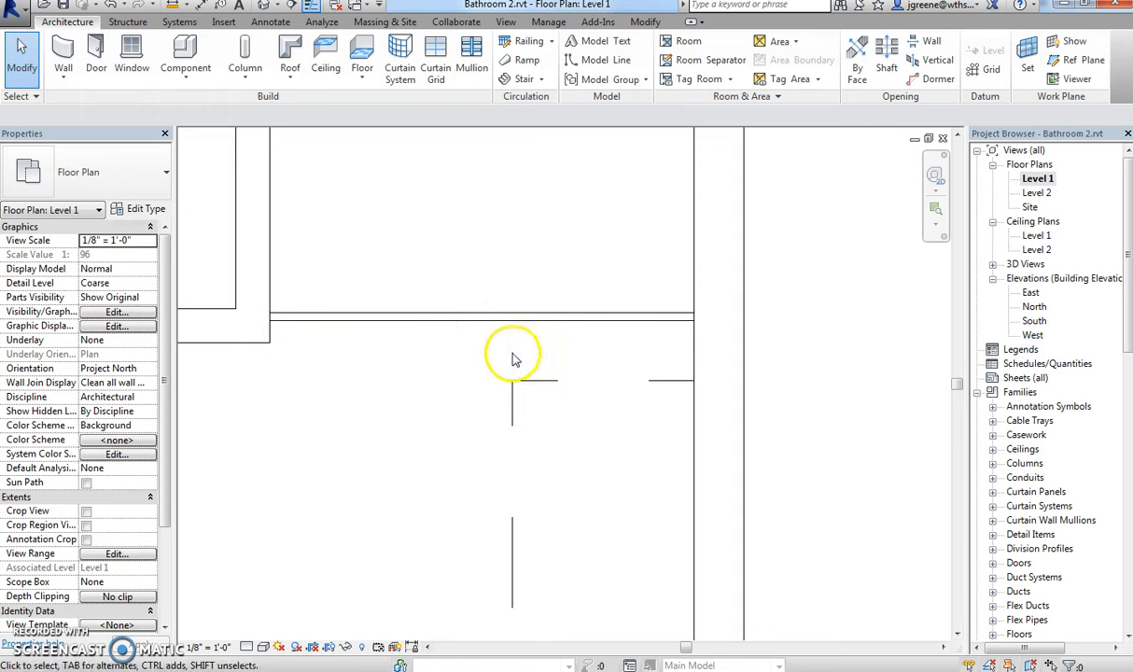
{"action": "left_click", "coordinate": [511, 326]}
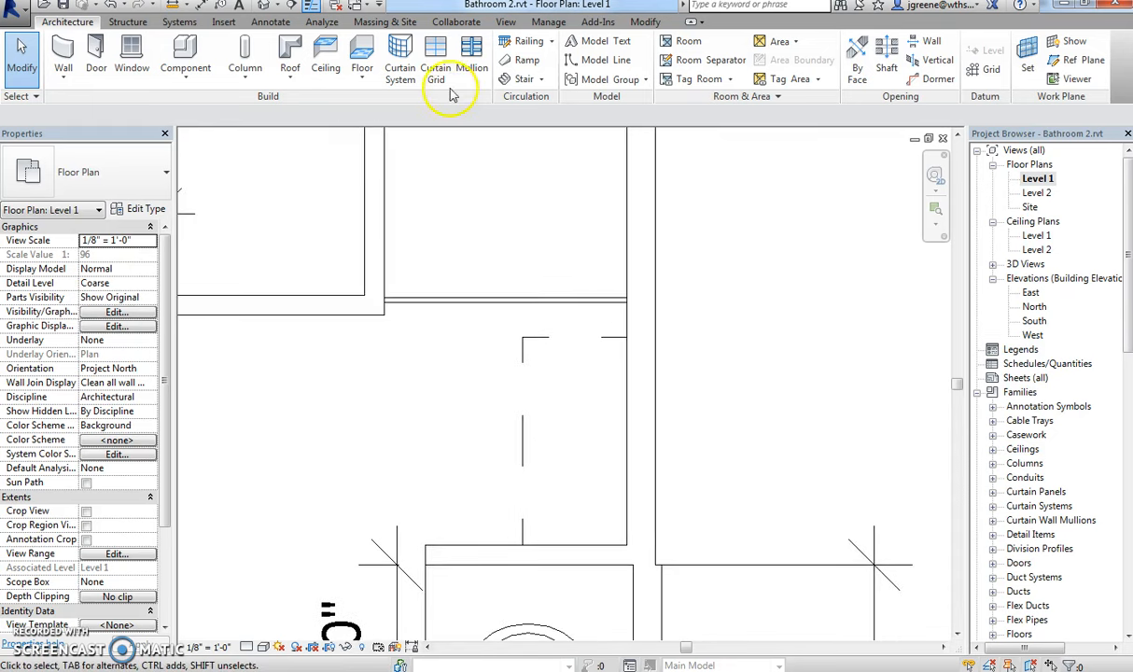
Place one vertical curtain grid line splitting the shower curtain wall into two panels.
{"action": "left_click", "coordinate": [436, 56]}
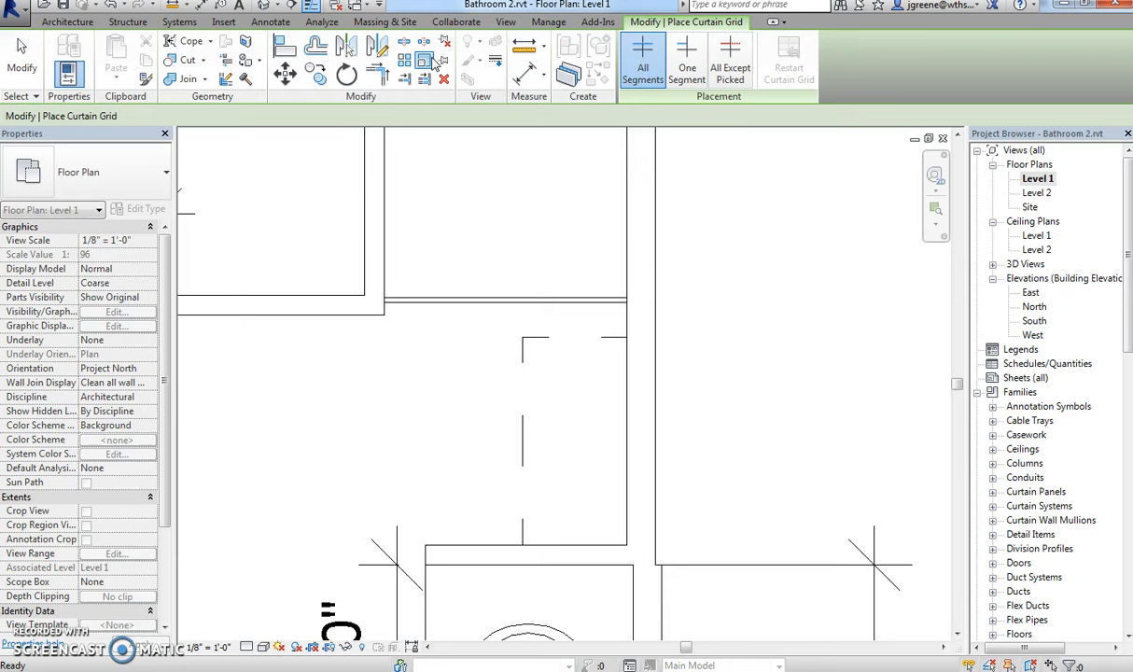
{"action": "mouse_move", "coordinate": [616, 301]}
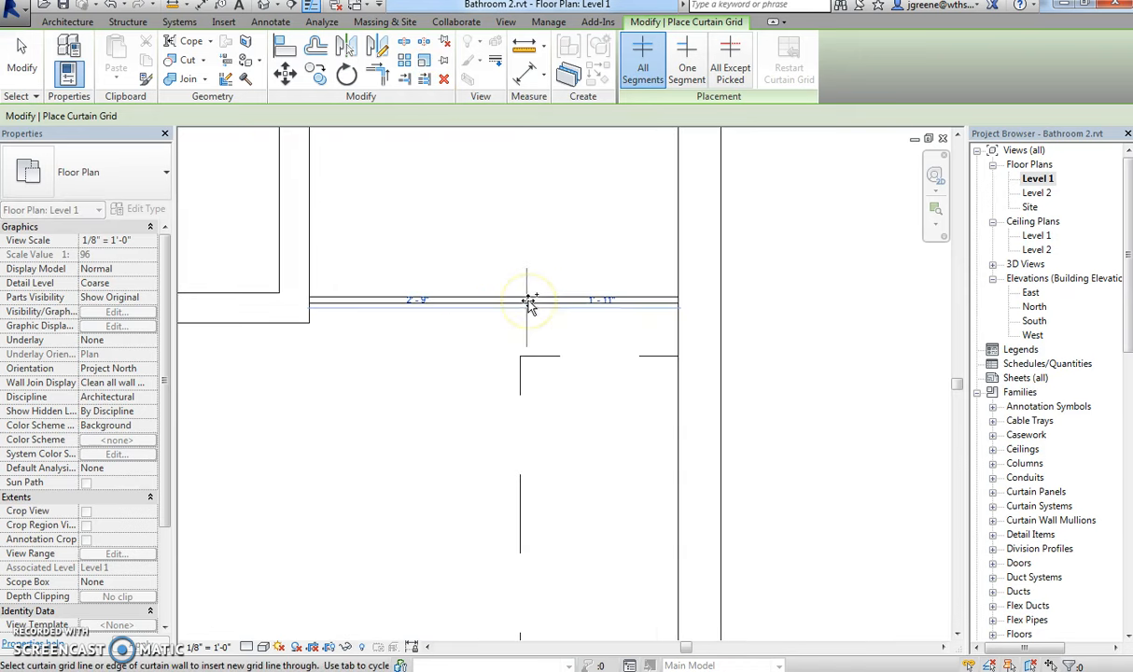
{"action": "left_click", "coordinate": [528, 300]}
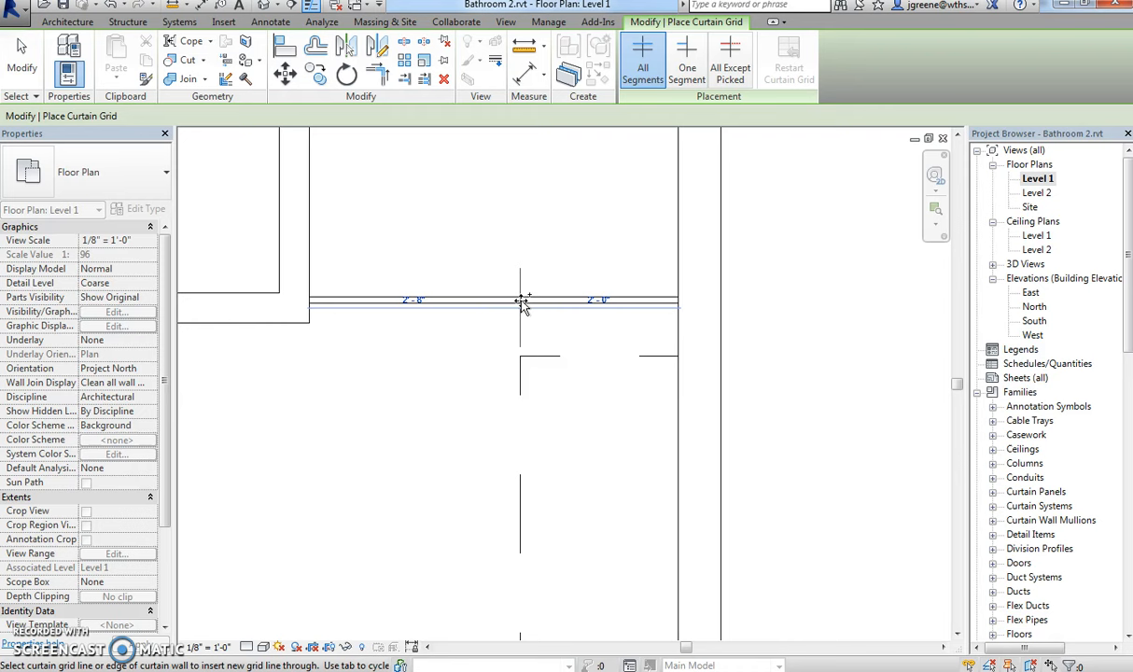
{"action": "left_click", "coordinate": [521, 301]}
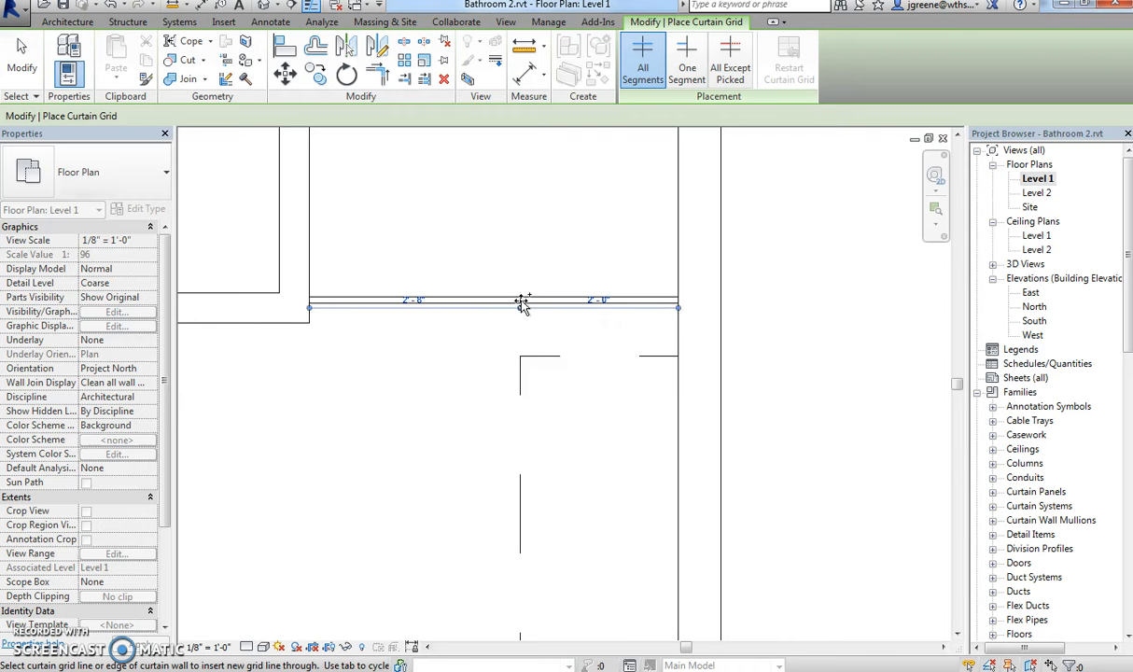
{"action": "left_click", "coordinate": [434, 299]}
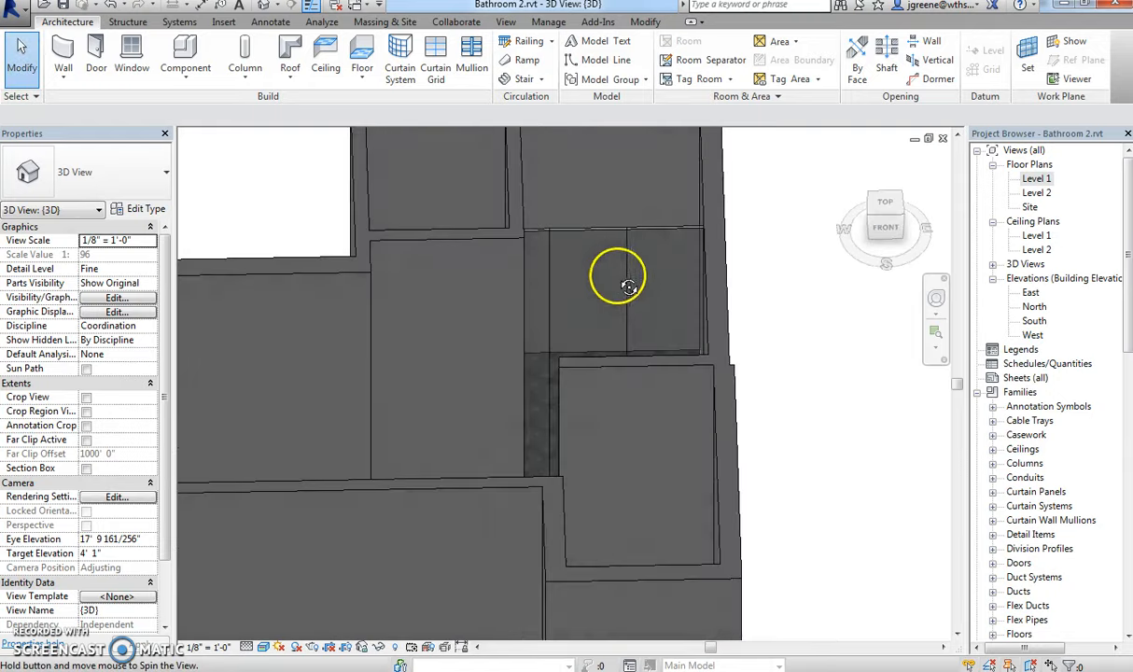
Orbit the 3D view to face the curtain wall and restart Curtain Grid placement.
{"action": "left_click_drag", "start_coordinate": [616, 286], "coordinate": [548, 280]}
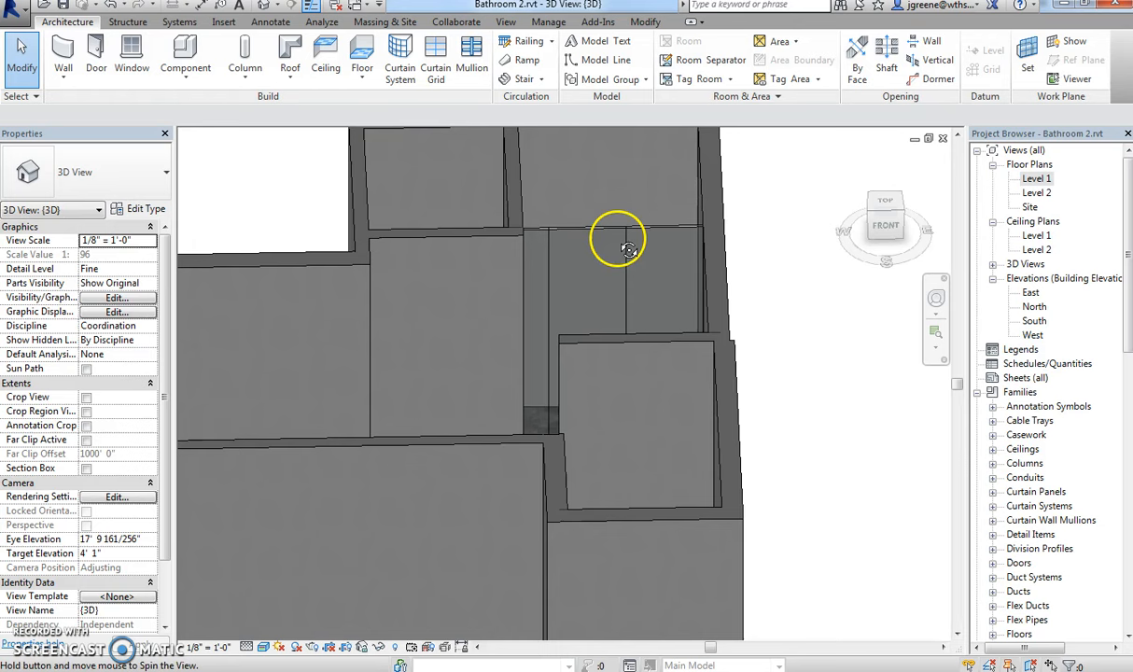
{"action": "left_click", "coordinate": [434, 56]}
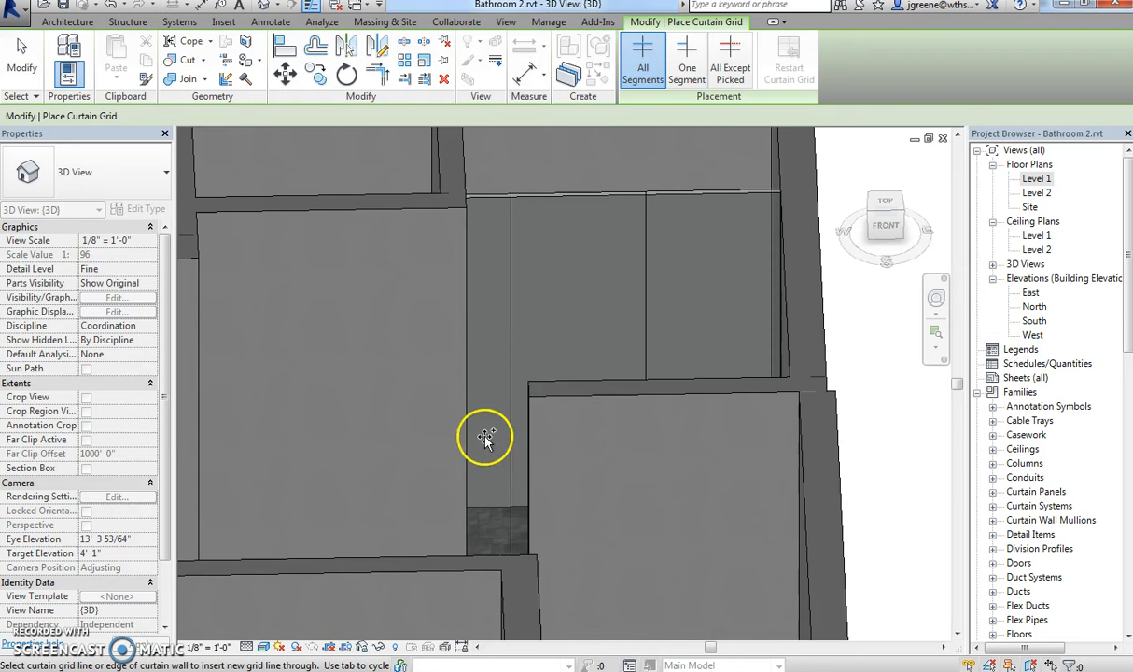
{"action": "mouse_move", "coordinate": [532, 338]}
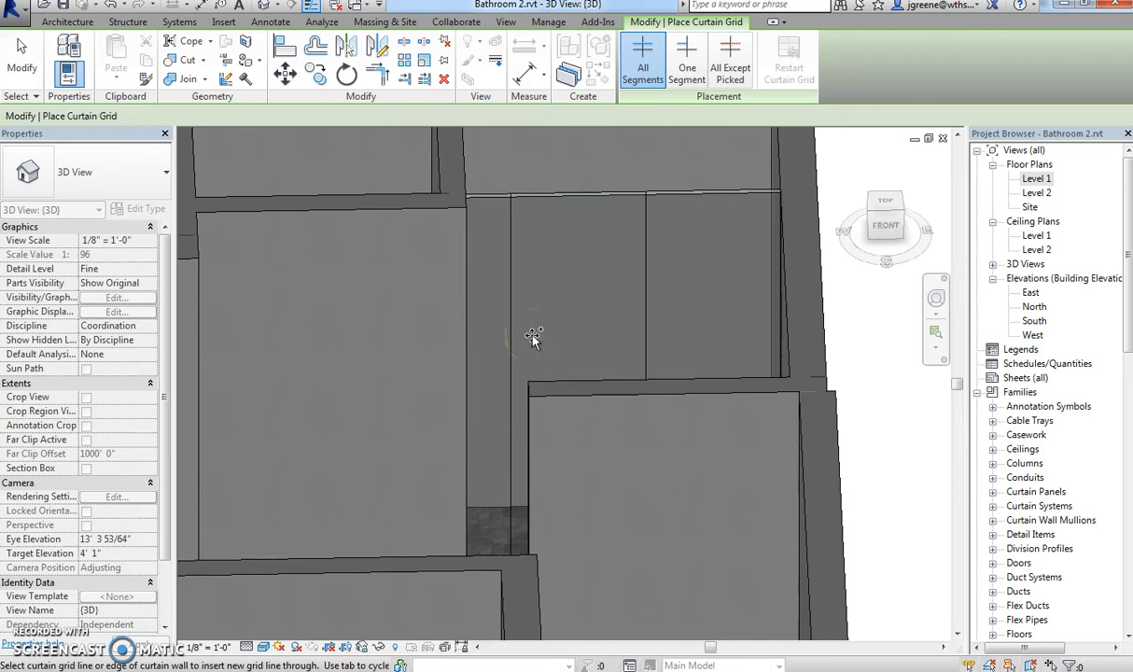
{"action": "mouse_move", "coordinate": [84, 661]}
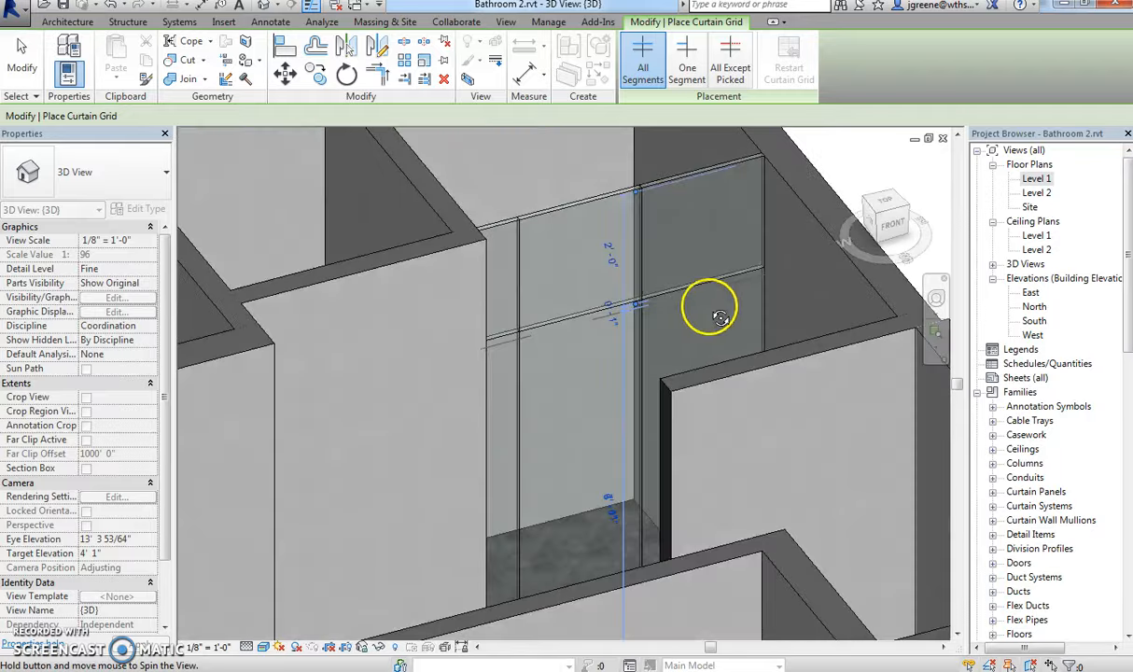
{"action": "left_click_drag", "start_coordinate": [709, 313], "coordinate": [639, 287]}
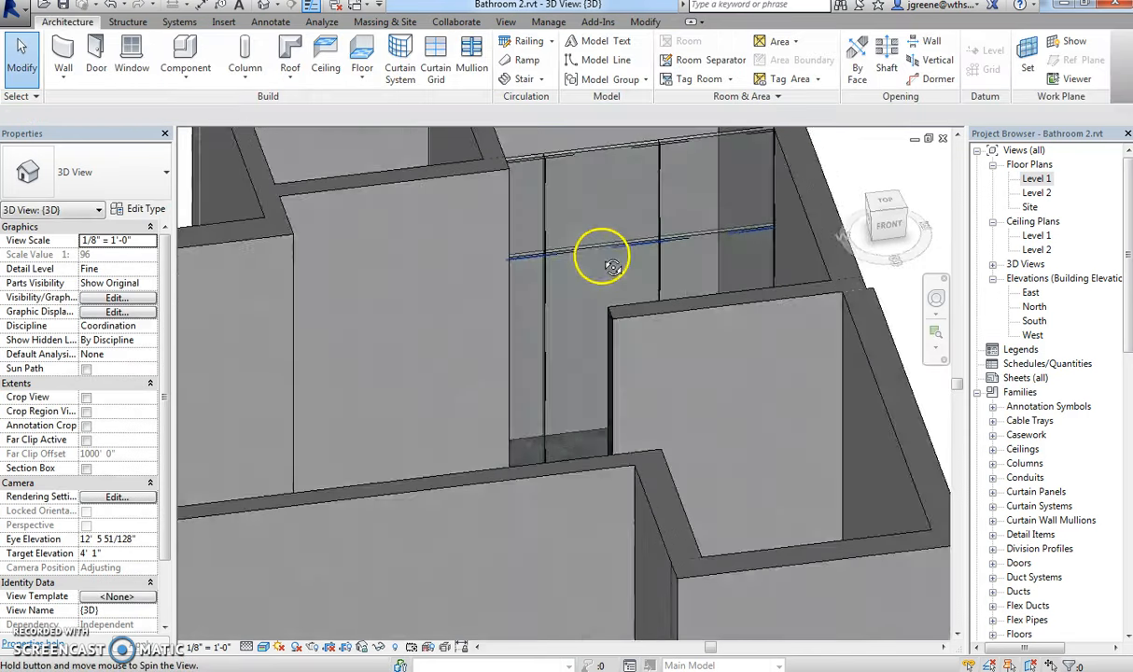
{"action": "left_click_drag", "start_coordinate": [601, 258], "coordinate": [627, 314]}
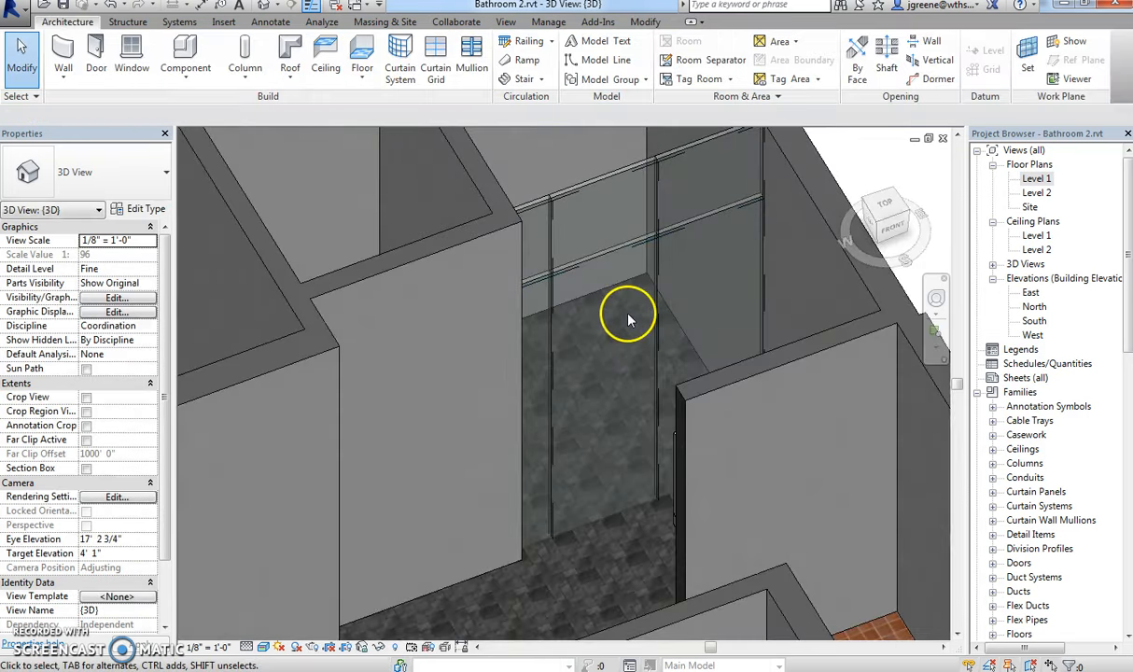
{"action": "left_click", "coordinate": [128, 22]}
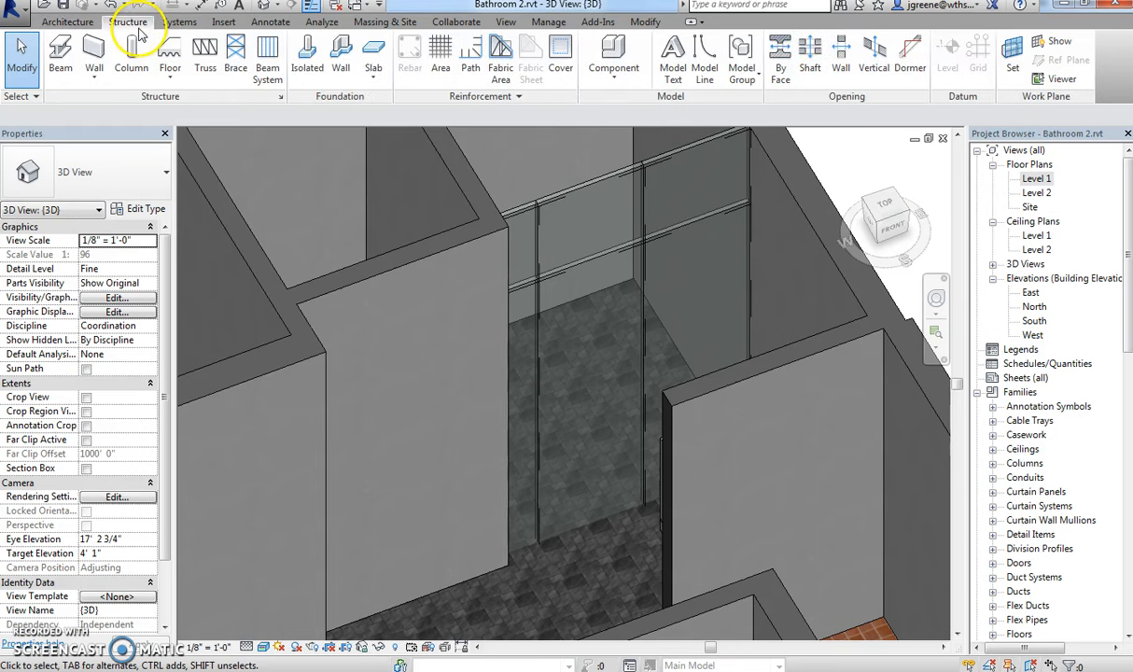
{"action": "left_click", "coordinate": [66, 22]}
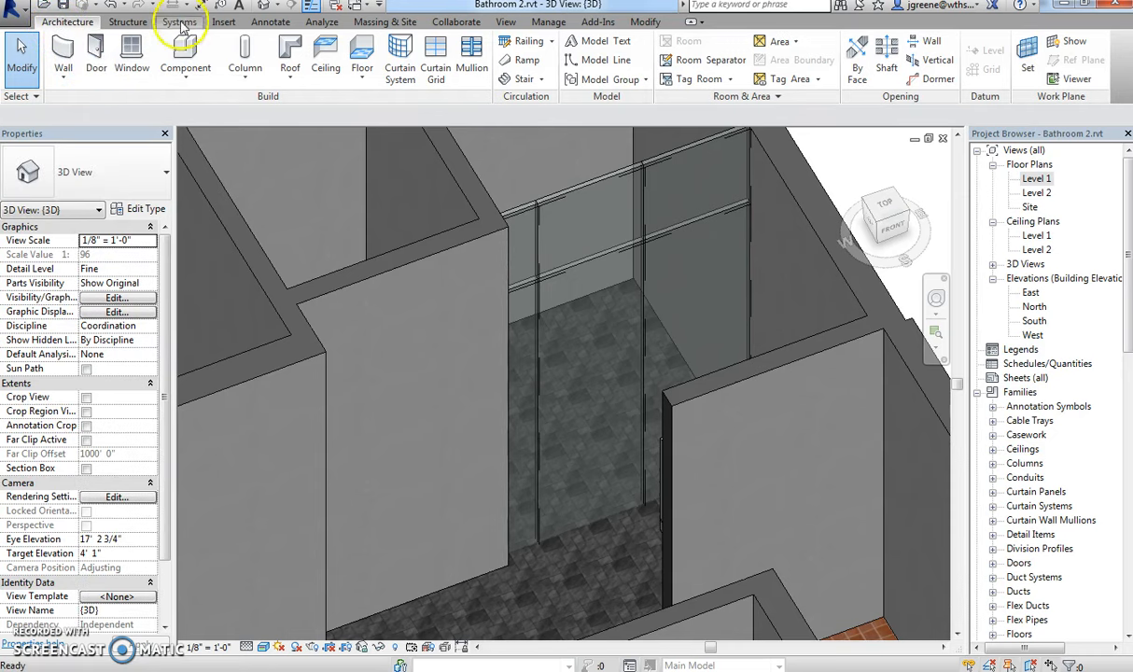
Load Door-Curtain-Wall-Single-Glass.rfa from the Doors library folder.
{"action": "left_click", "coordinate": [223, 21]}
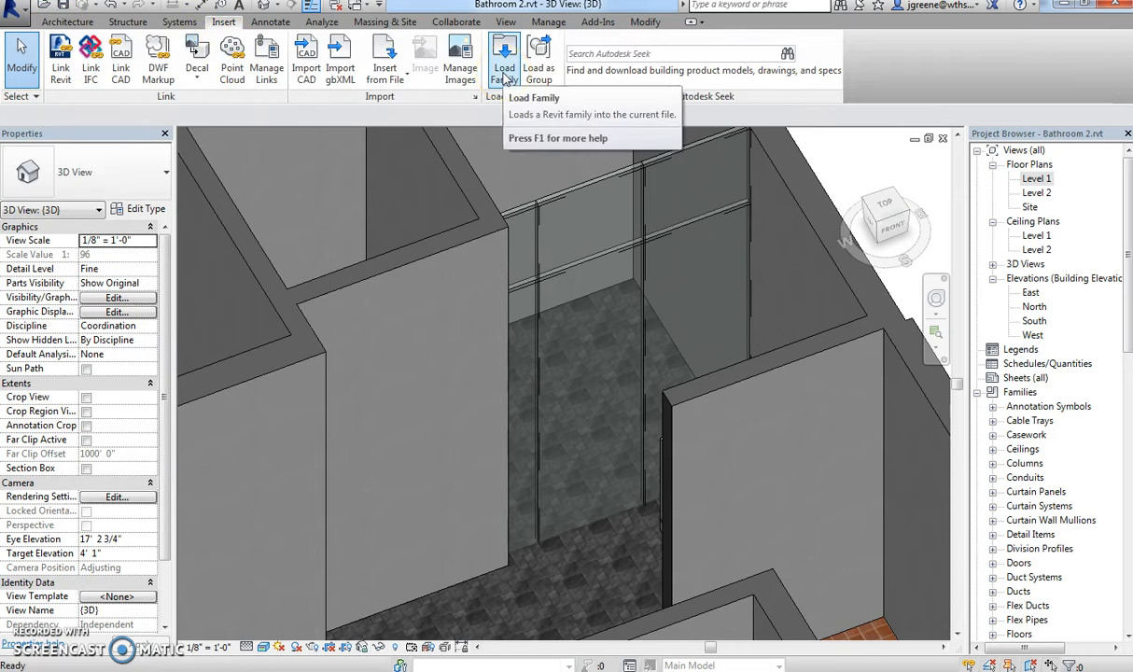
{"action": "left_click", "coordinate": [504, 56]}
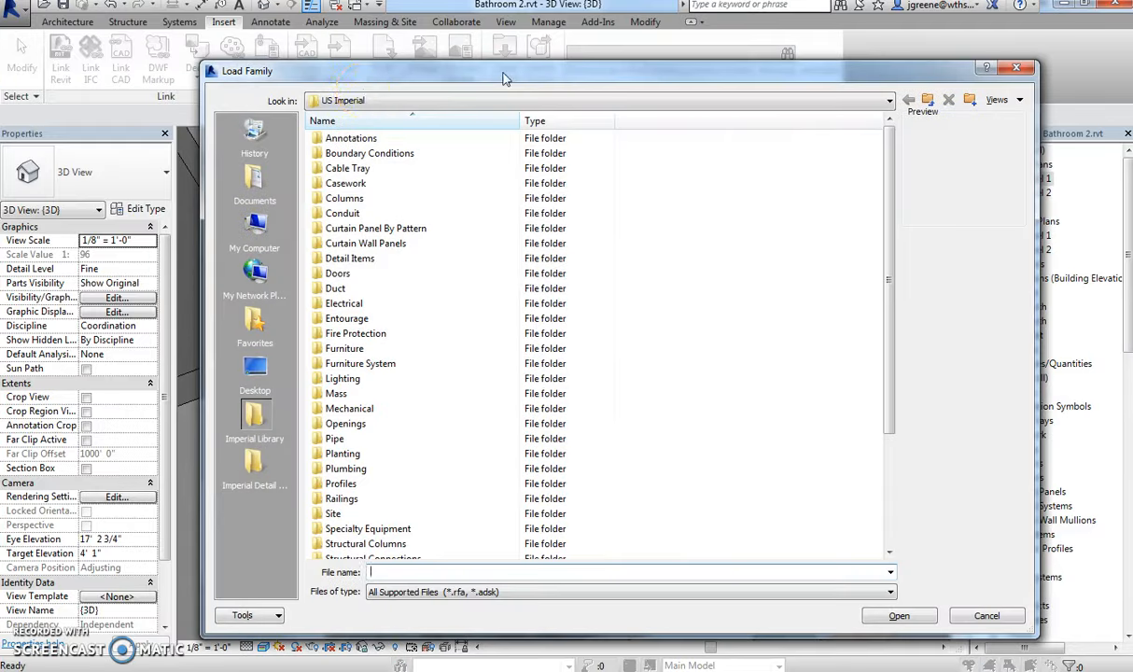
{"action": "left_click", "coordinate": [338, 273]}
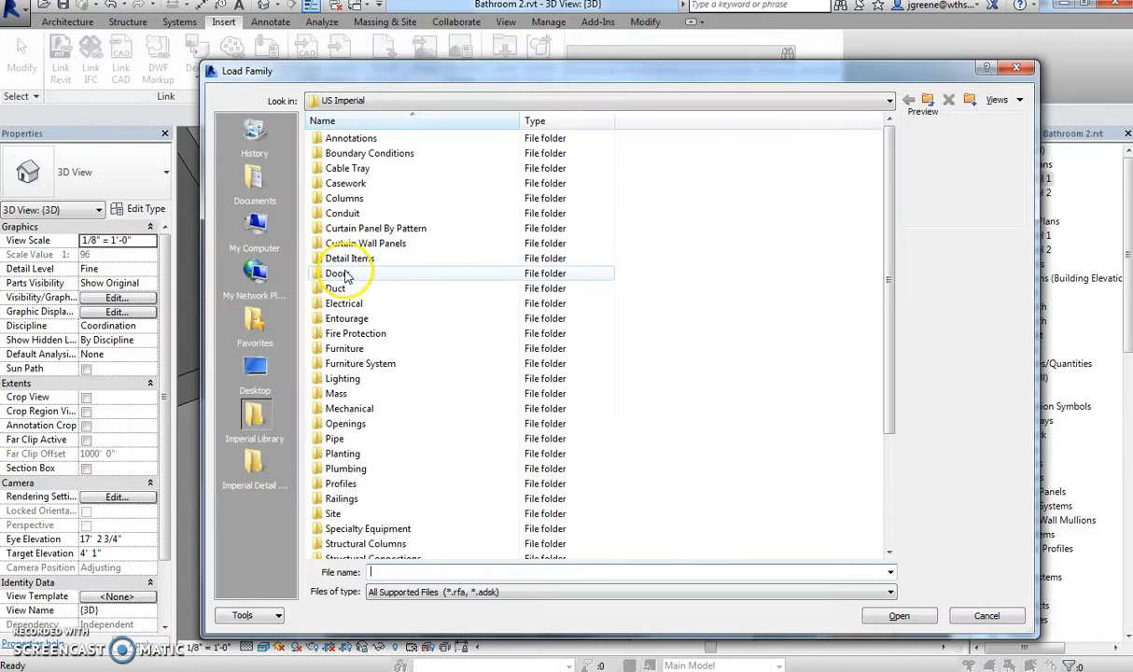
{"action": "double_click", "coordinate": [338, 272]}
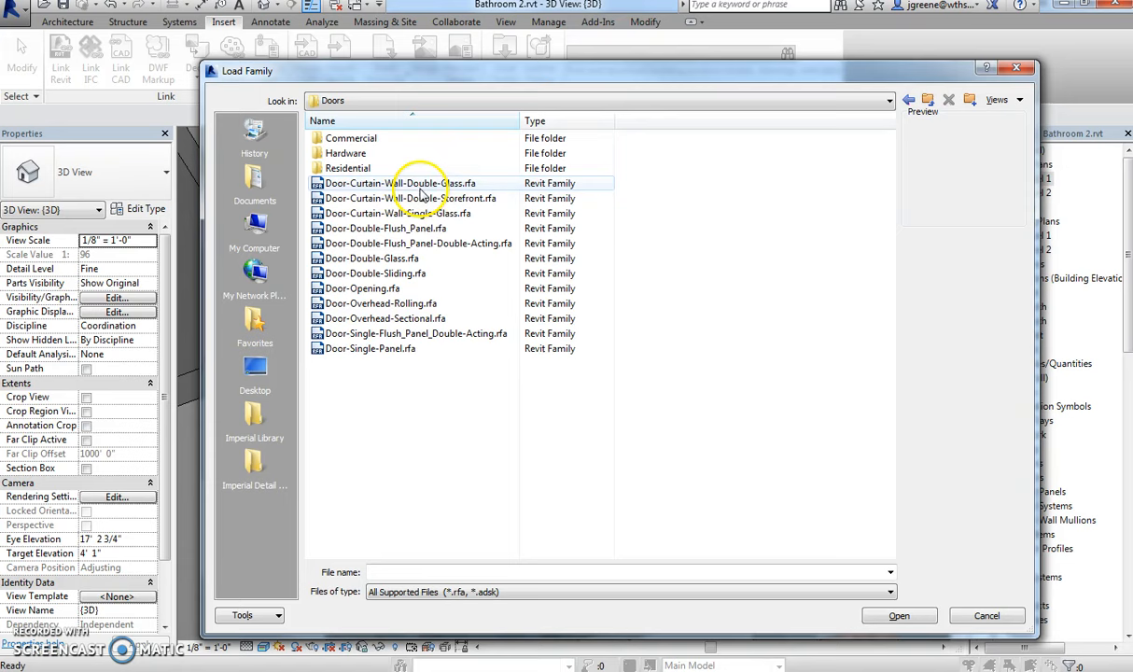
{"action": "left_click", "coordinate": [396, 213]}
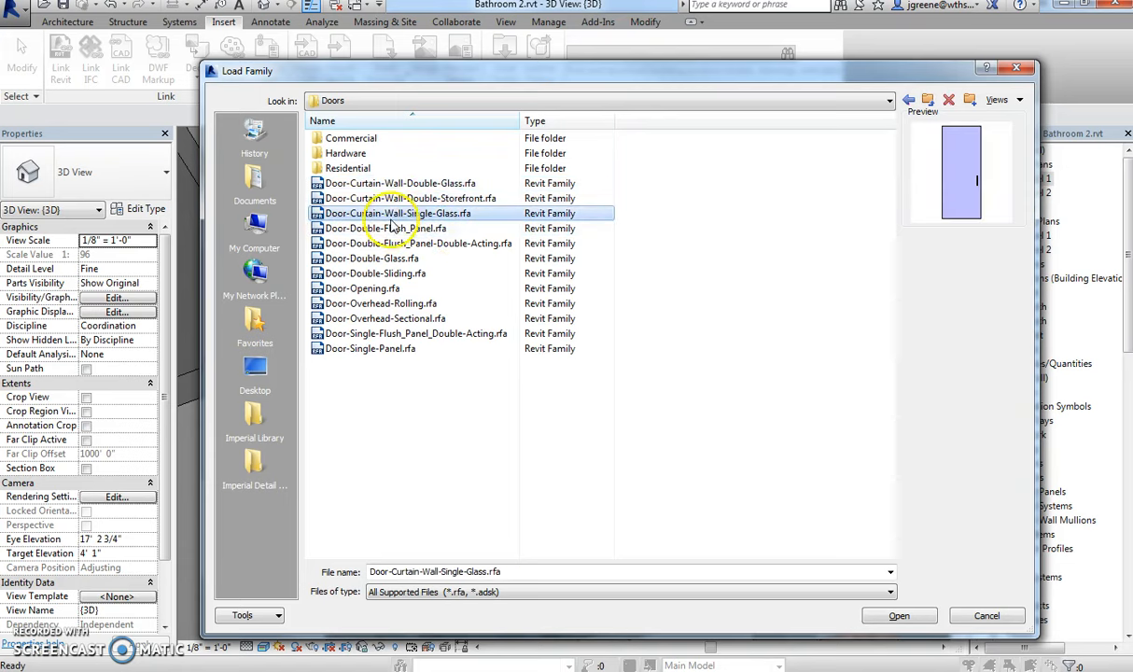
{"action": "left_click", "coordinate": [986, 615]}
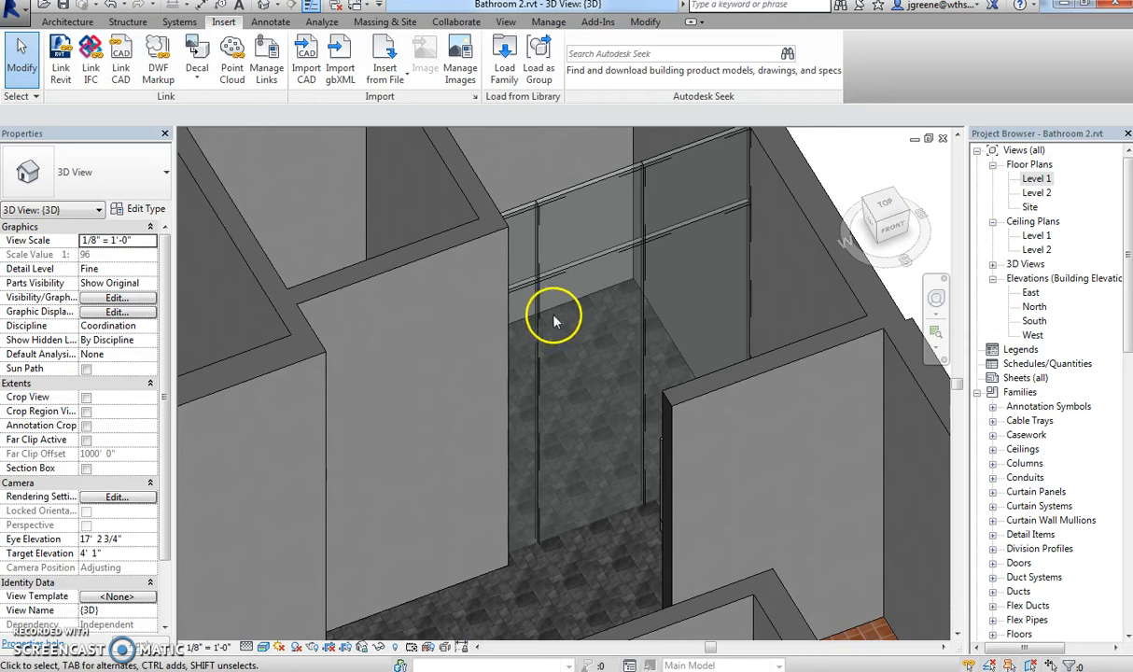
{"action": "mouse_move", "coordinate": [660, 377]}
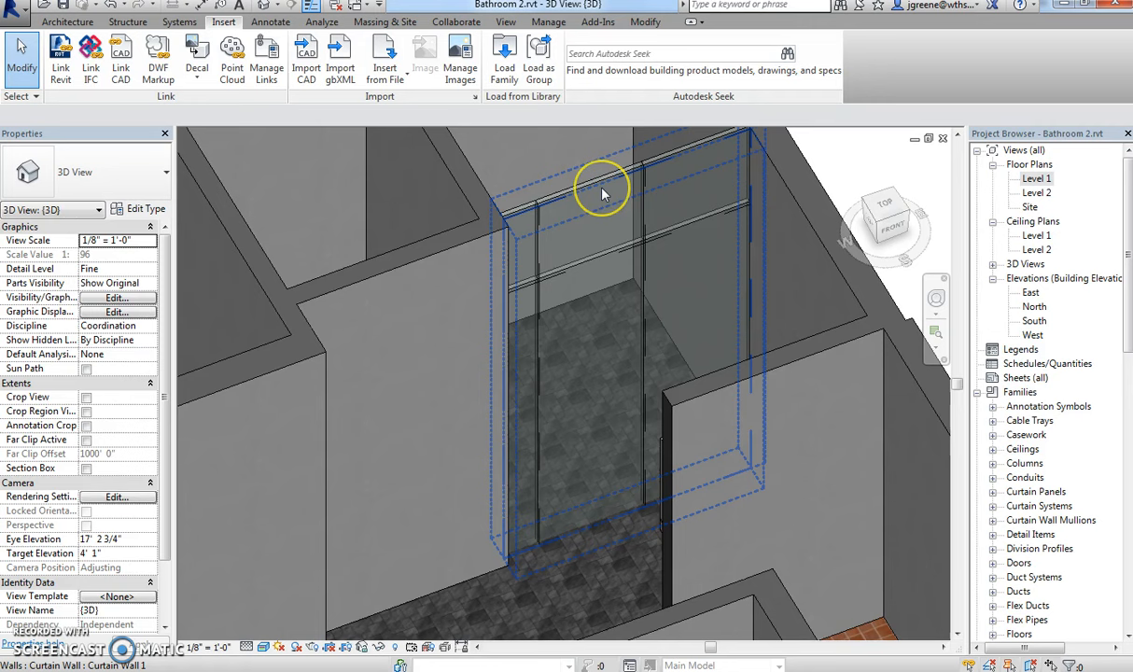
{"action": "mouse_move", "coordinate": [602, 191]}
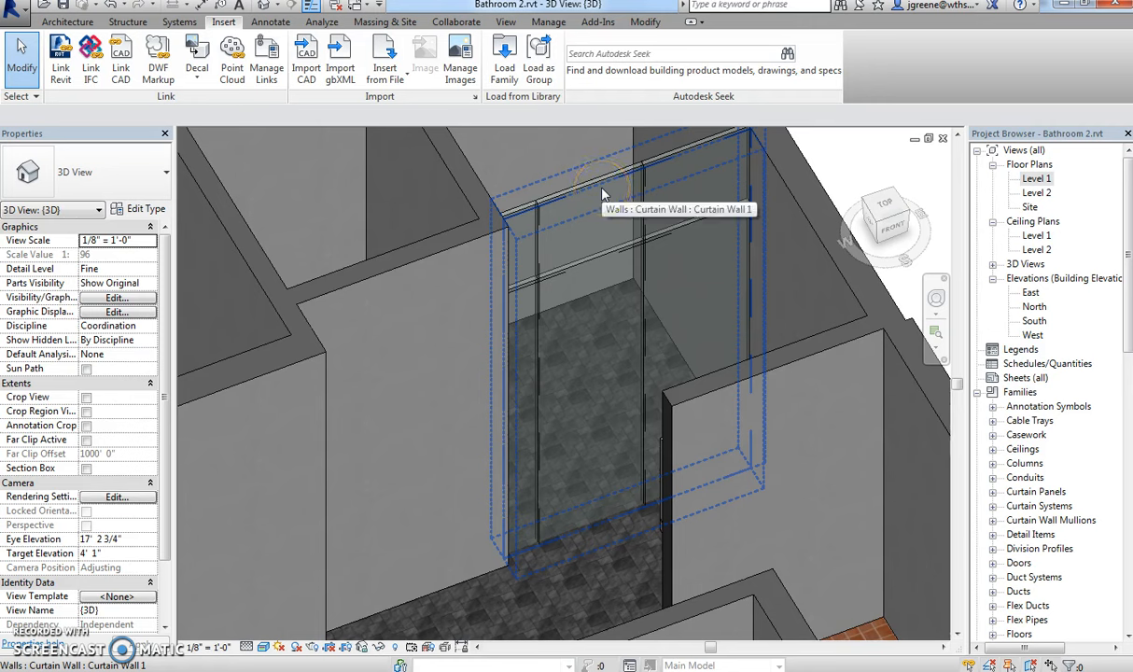
{"action": "mouse_move", "coordinate": [604, 194]}
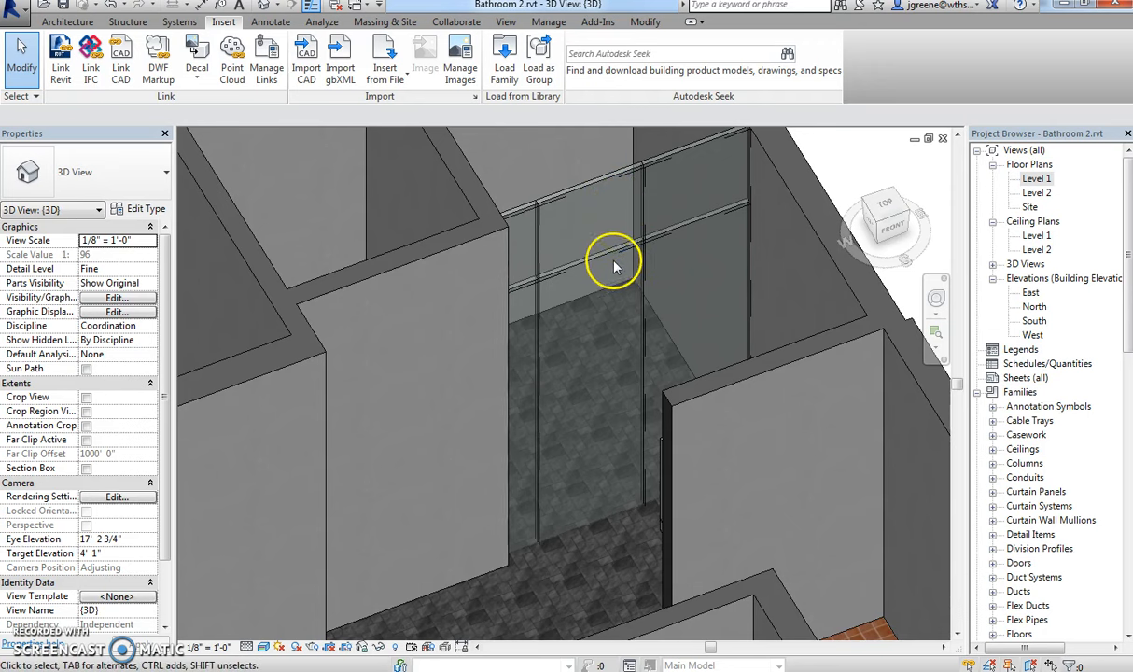
Swap the lower shower glass panel to the Door-Curtain-Wall-Single-Glass type.
{"action": "left_click", "coordinate": [611, 262]}
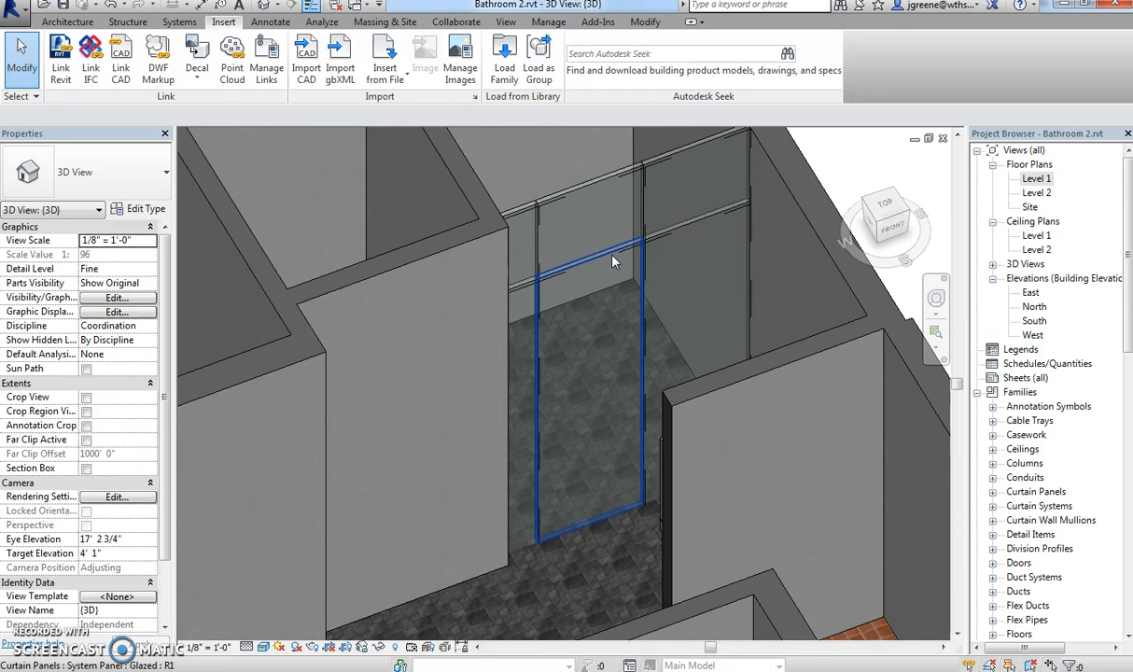
{"action": "left_click", "coordinate": [588, 373]}
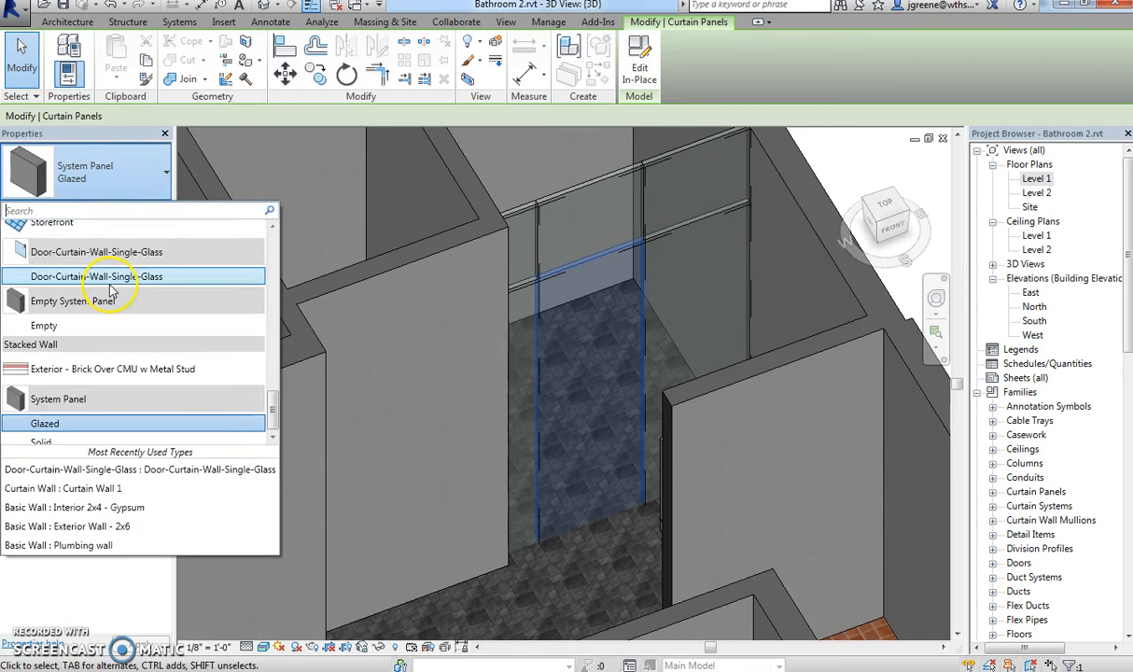
{"action": "left_click", "coordinate": [96, 276]}
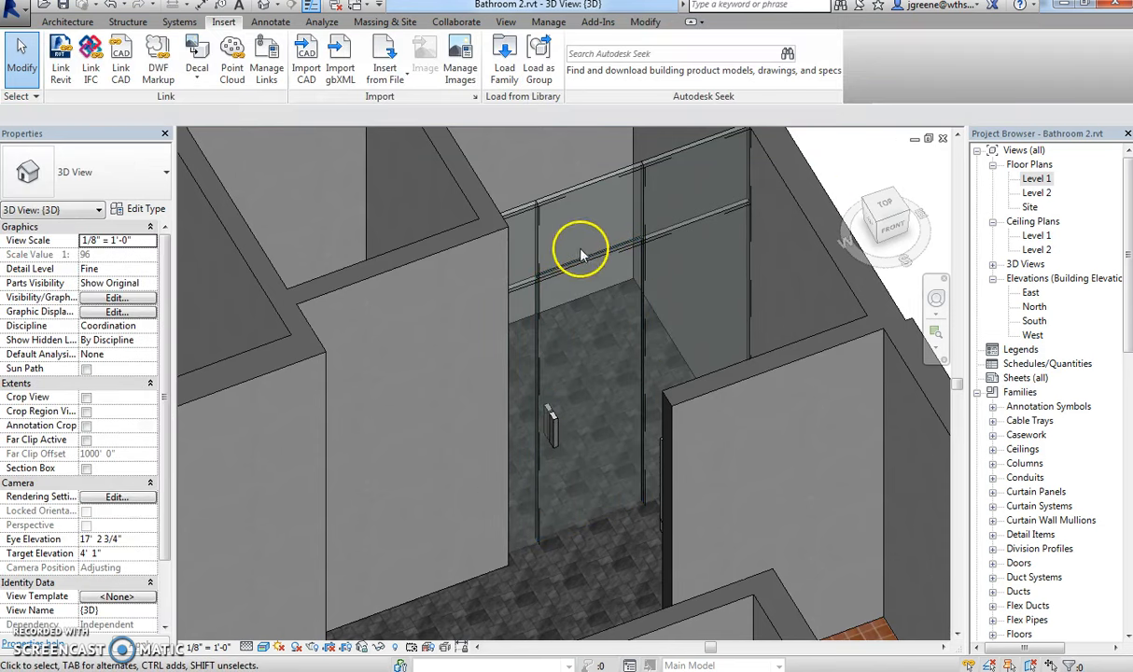
{"action": "double_click", "coordinate": [1036, 178]}
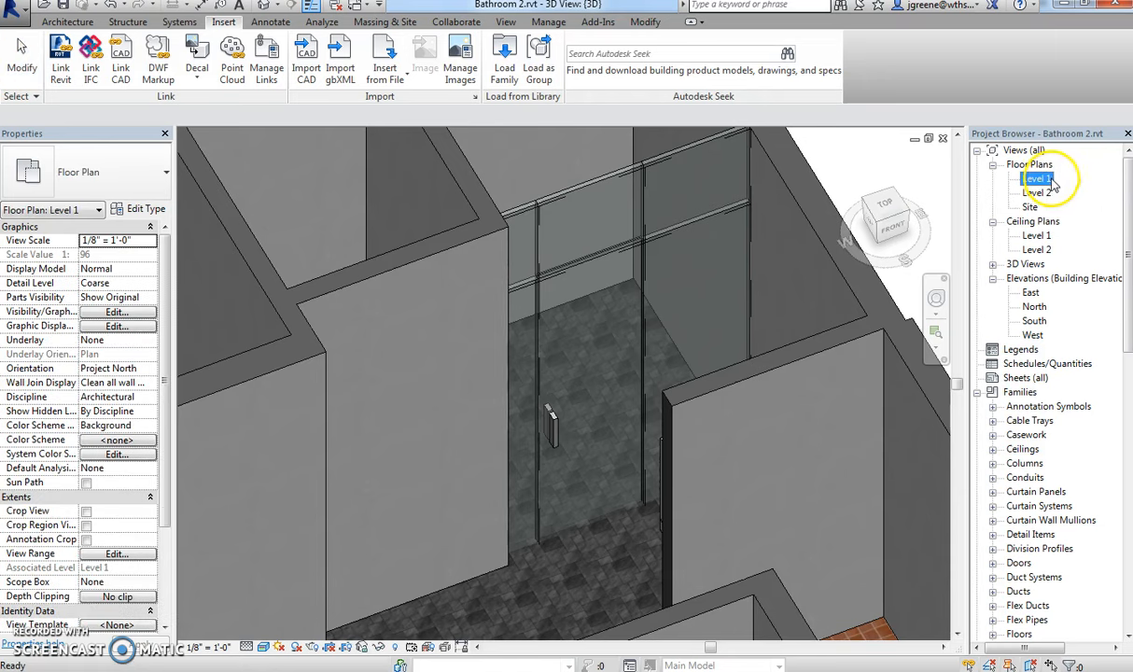
{"action": "double_click", "coordinate": [1036, 177]}
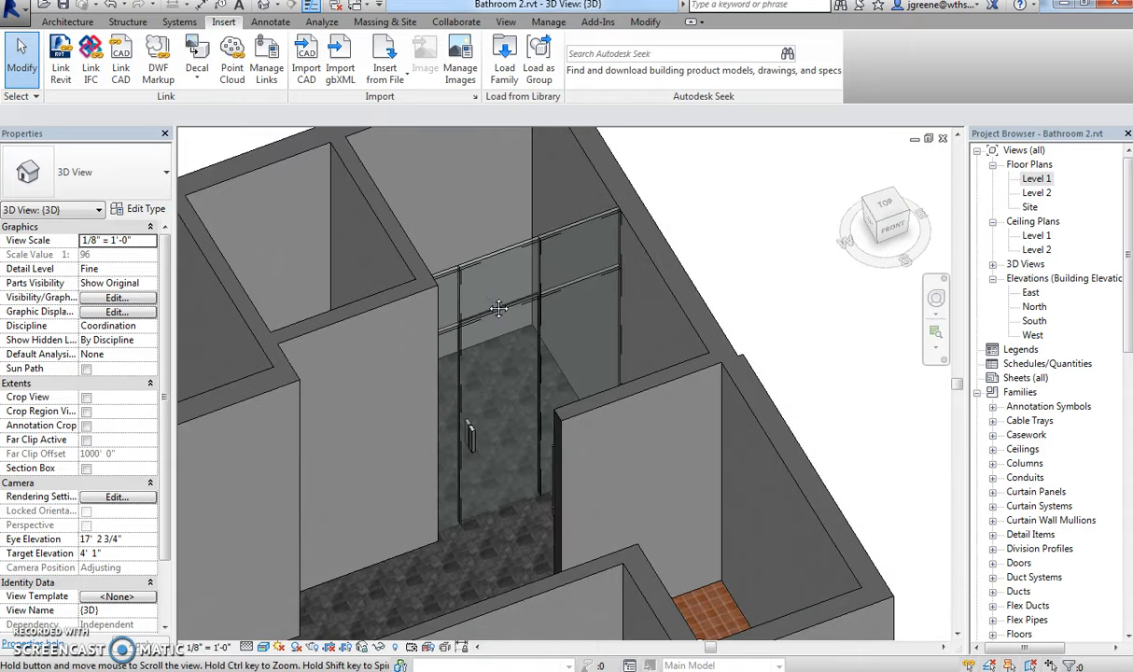
{"action": "left_click", "coordinate": [66, 22]}
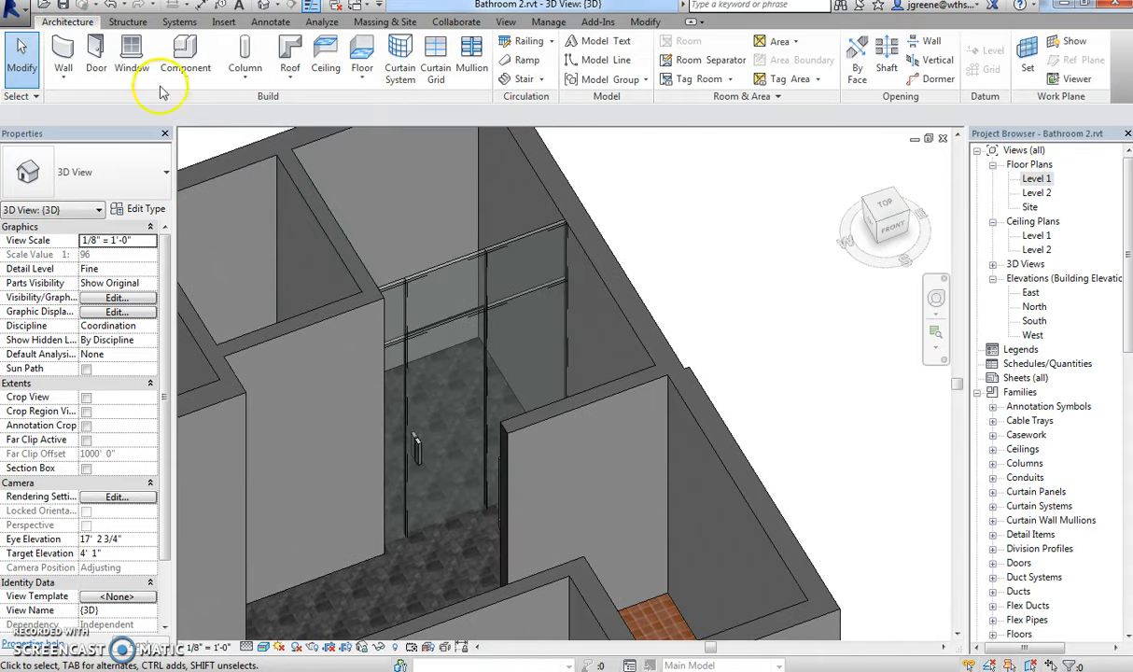
Place Rectangular Mullion 1" Square mullions on the shower curtain grid lines.
{"action": "left_click", "coordinate": [474, 61]}
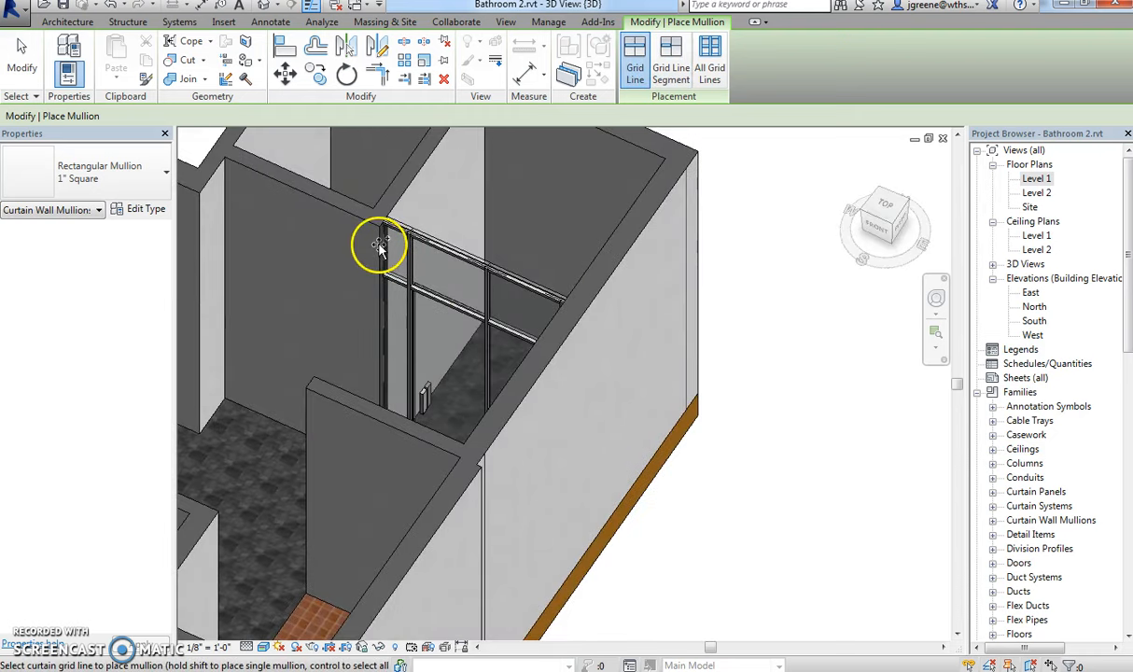
{"action": "left_click_drag", "start_coordinate": [380, 247], "coordinate": [583, 356]}
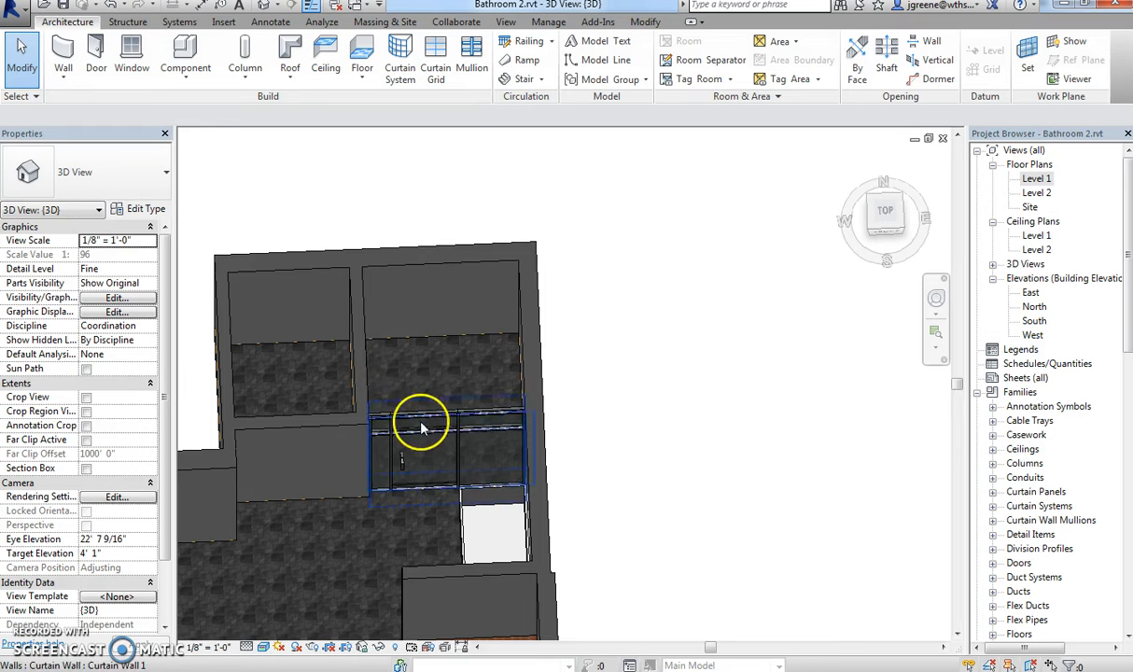
Orbit around the enclosure to inspect mullions and door, then switch to Level 1.
{"action": "left_click_drag", "start_coordinate": [419, 424], "coordinate": [597, 331]}
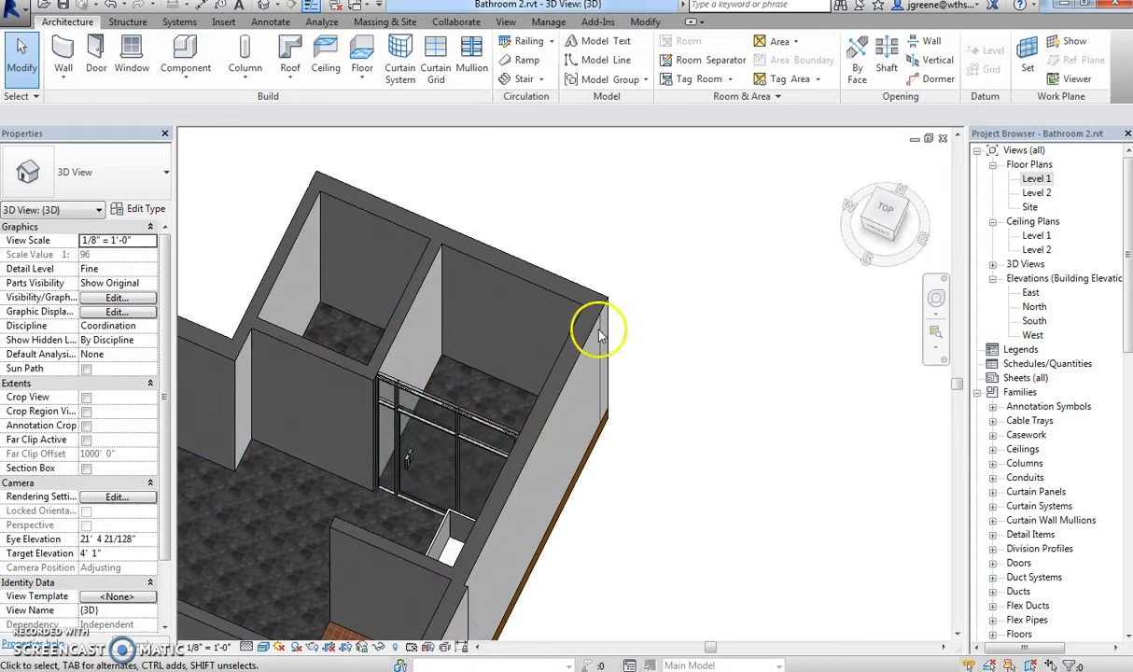
{"action": "left_click_drag", "start_coordinate": [600, 334], "coordinate": [607, 364]}
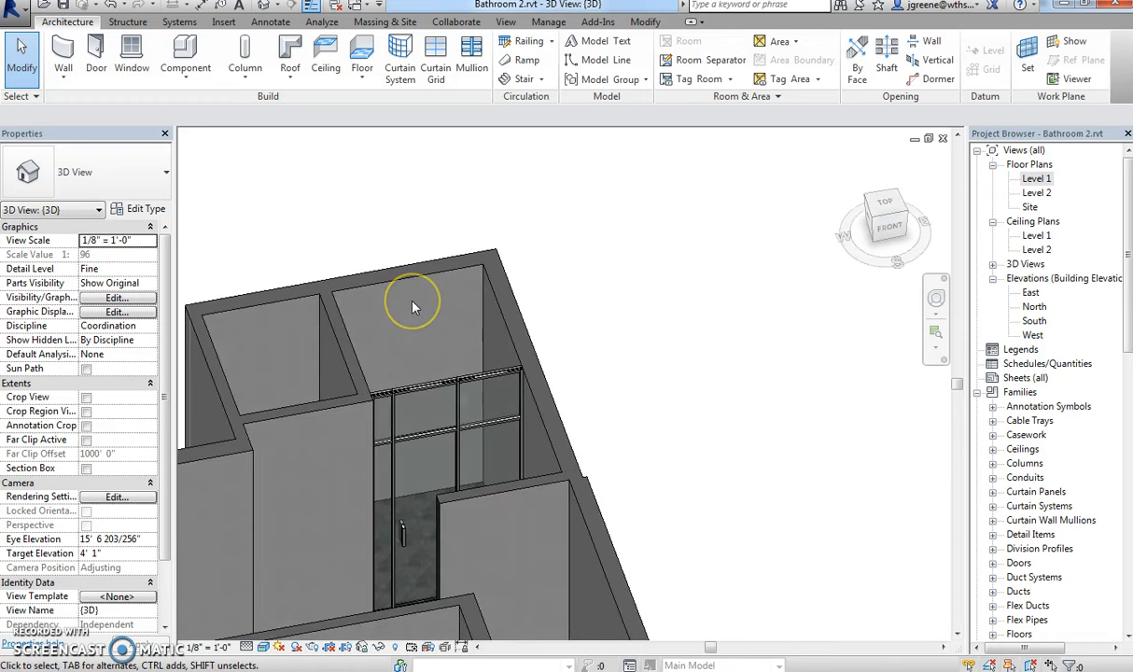
{"action": "mouse_move", "coordinate": [452, 306]}
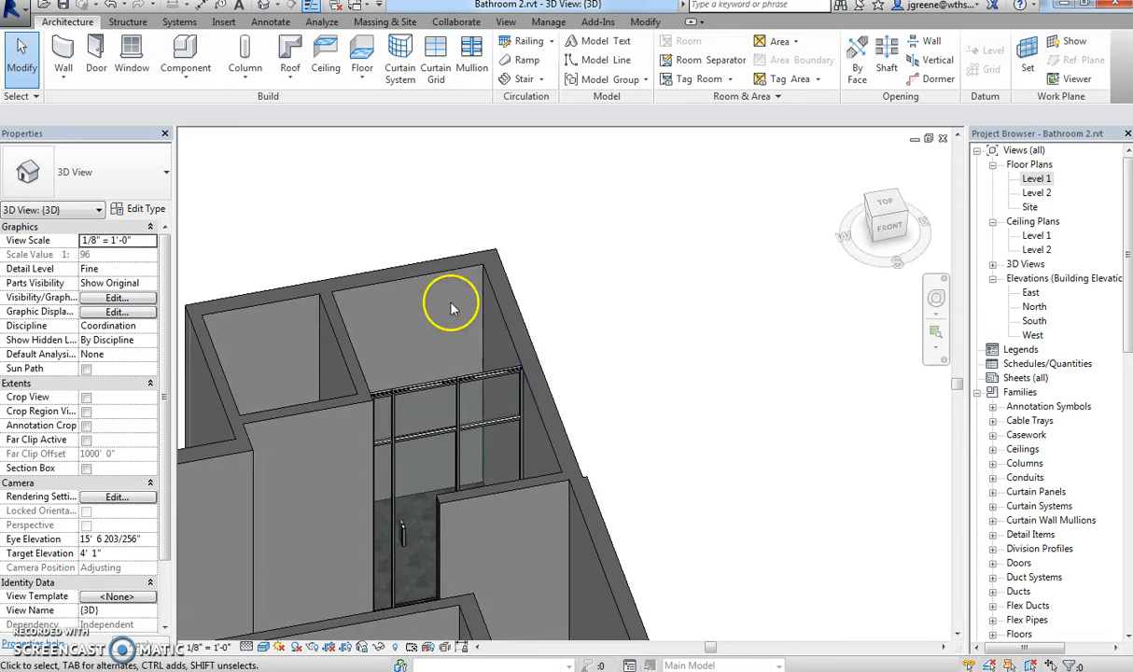
{"action": "left_click_drag", "start_coordinate": [452, 308], "coordinate": [420, 353]}
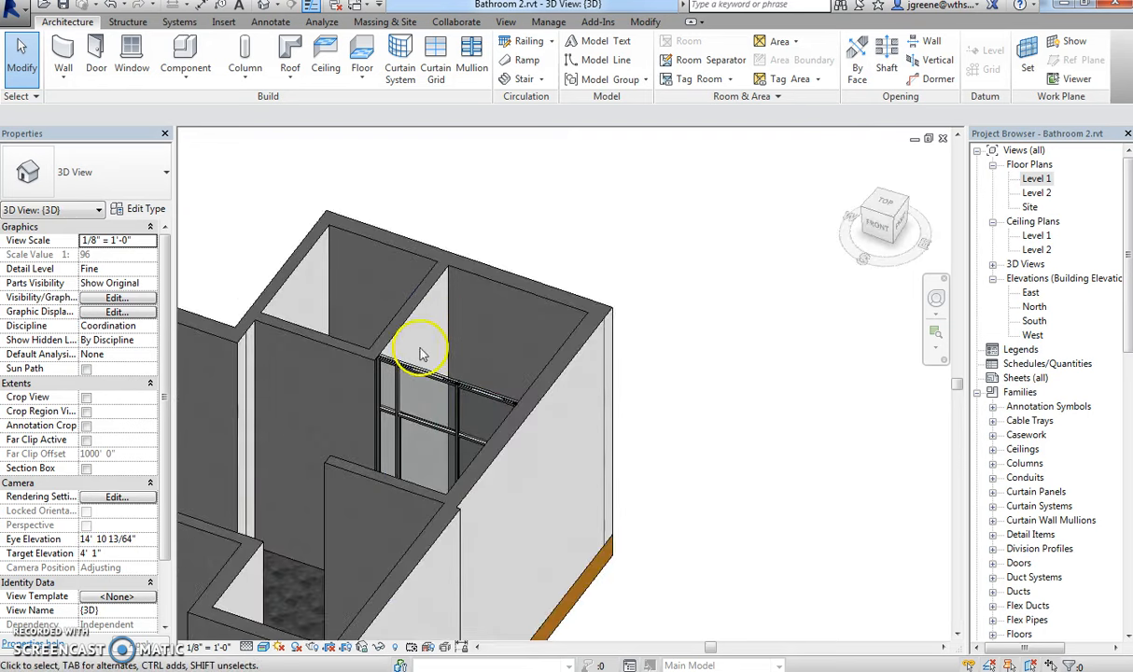
{"action": "left_click_drag", "start_coordinate": [420, 354], "coordinate": [452, 359]}
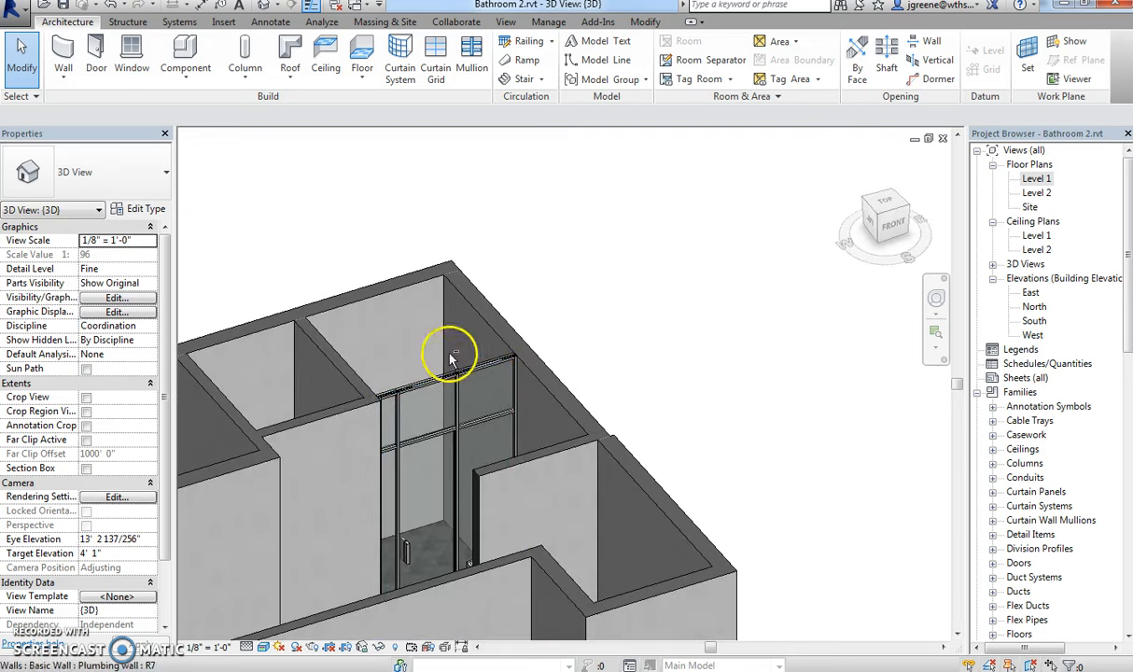
{"action": "left_click_drag", "start_coordinate": [453, 360], "coordinate": [462, 316]}
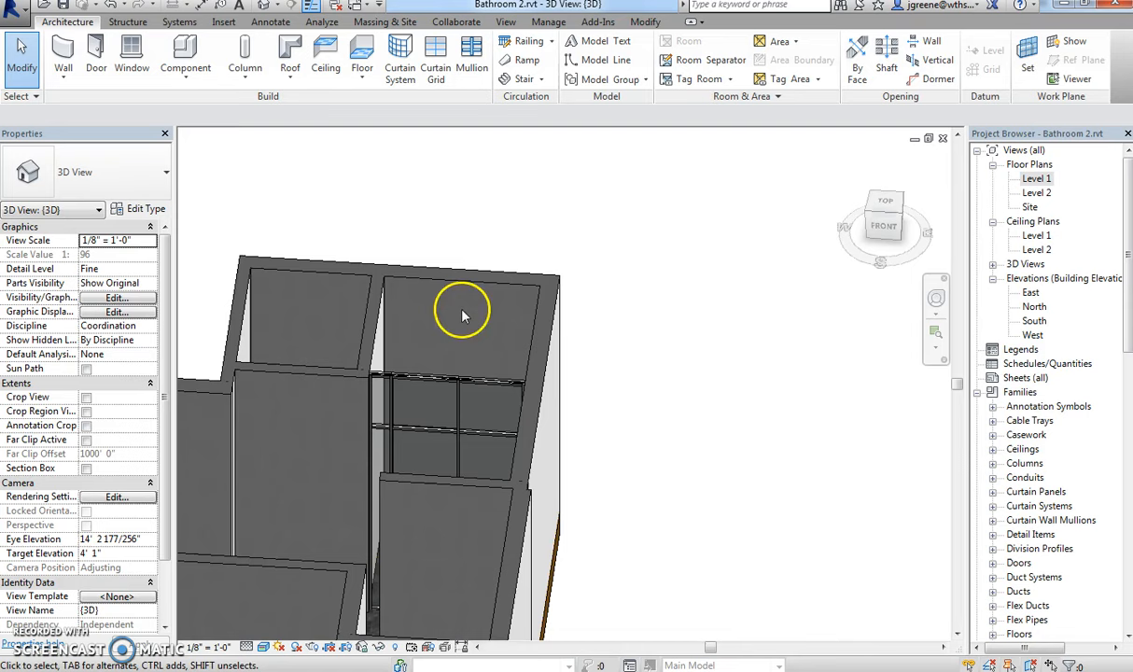
{"action": "left_click_drag", "start_coordinate": [461, 313], "coordinate": [508, 478]}
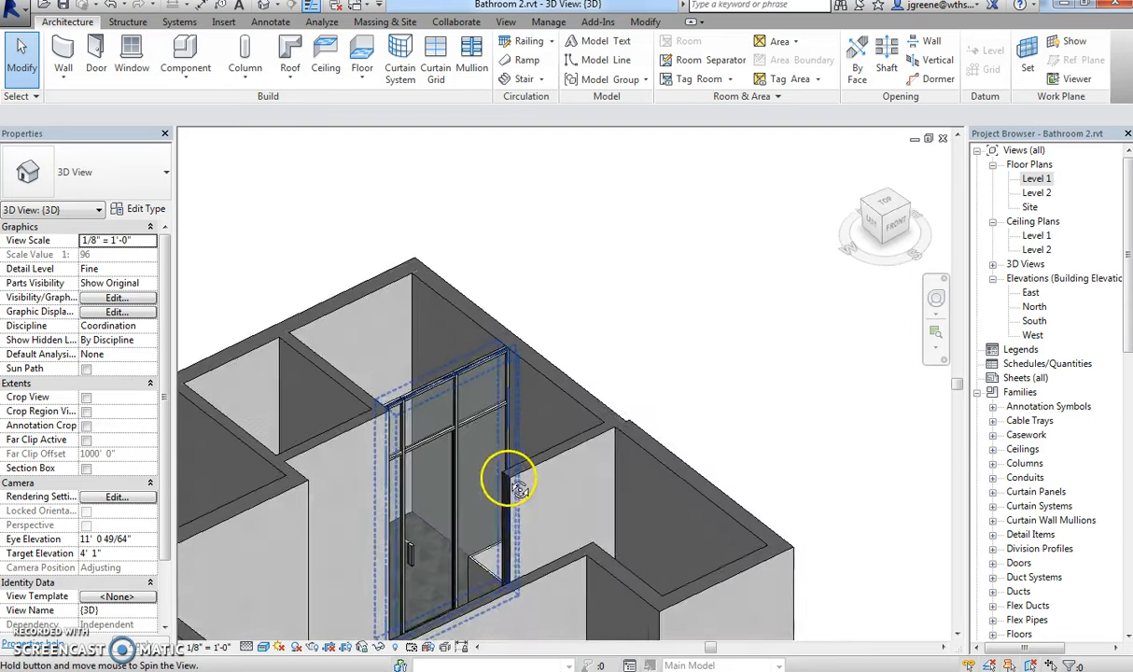
{"action": "double_click", "coordinate": [1036, 178]}
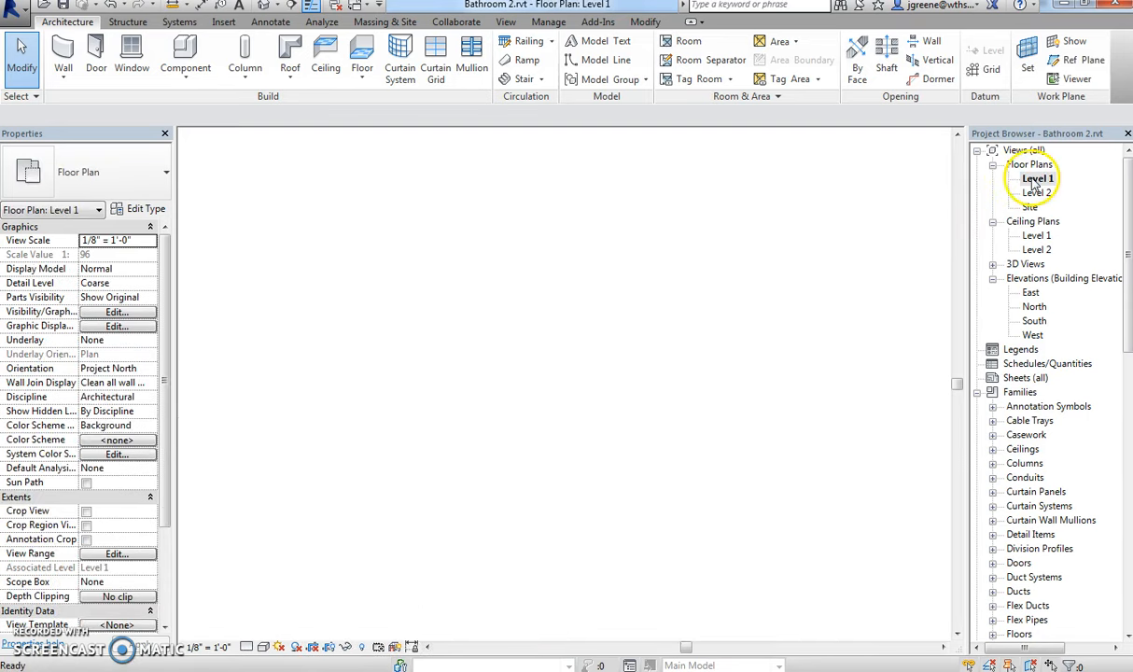
Reopen the {3D} view and orbit to face the shower enclosure front.
{"action": "double_click", "coordinate": [1037, 179]}
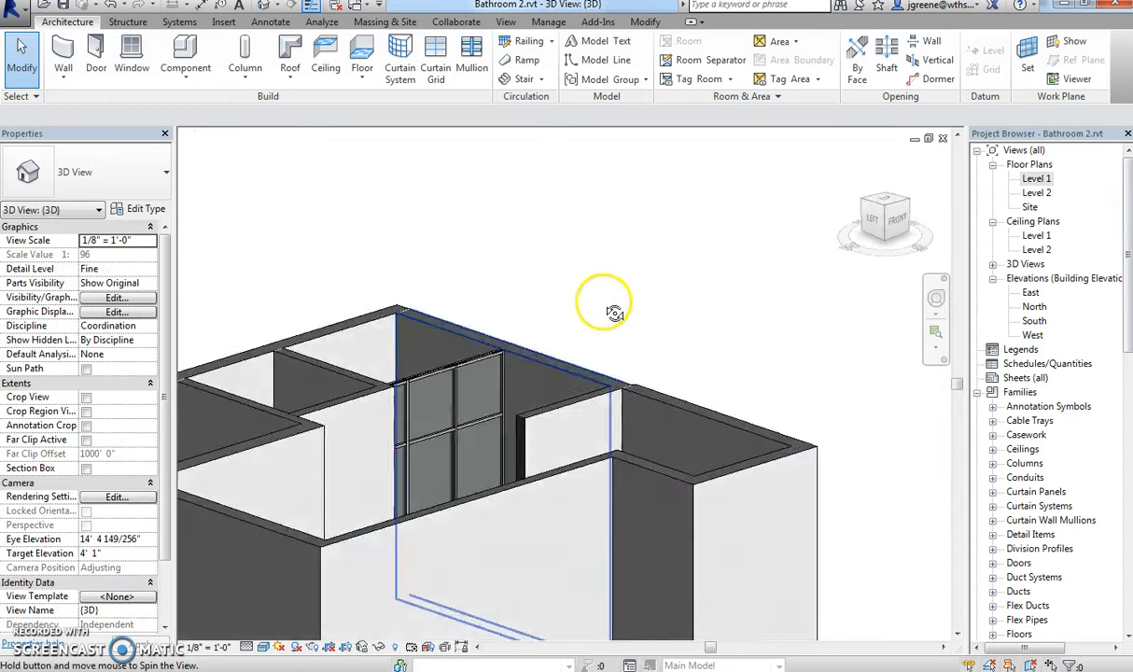
{"action": "left_click_drag", "start_coordinate": [614, 313], "coordinate": [315, 294]}
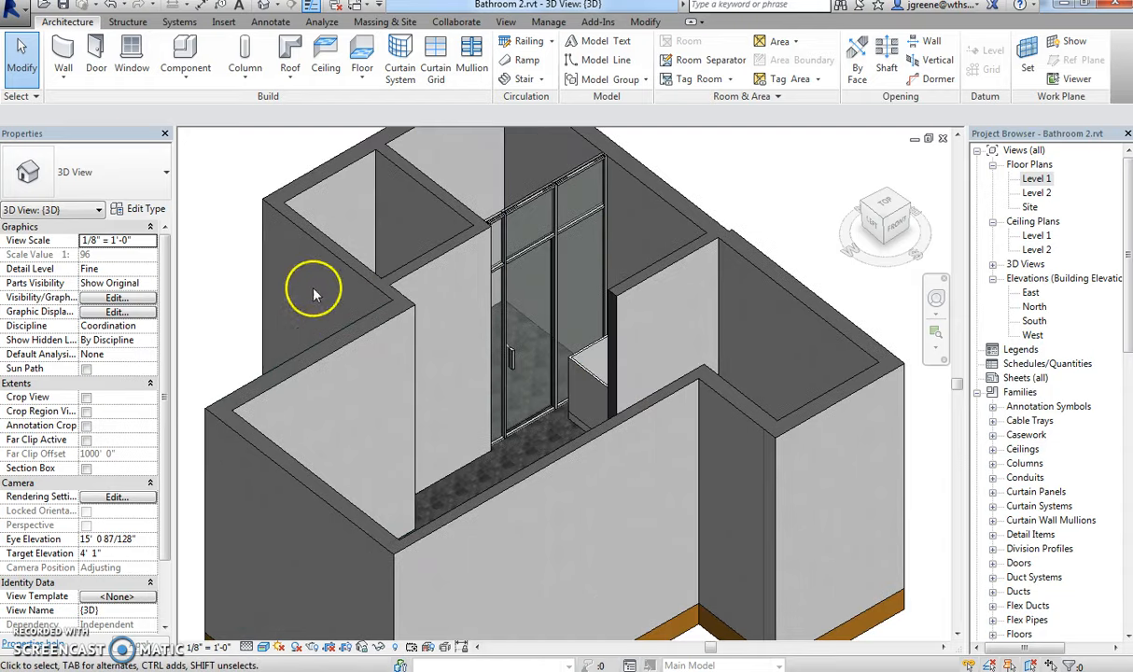